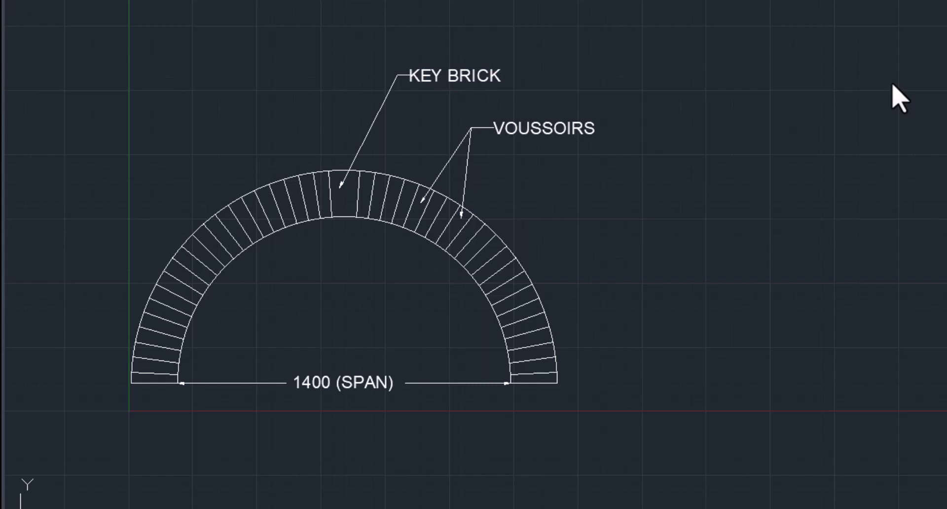
mouse_move(171, 28)
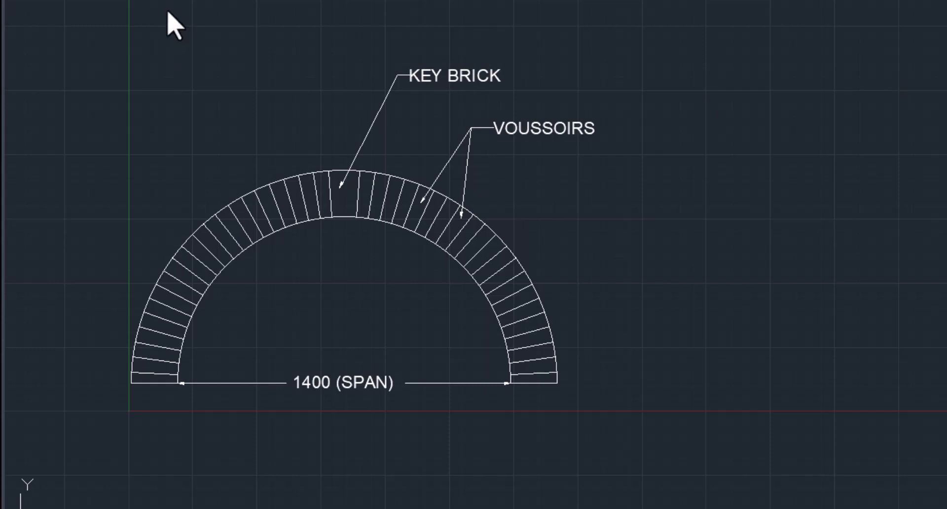
mouse_move(226, 404)
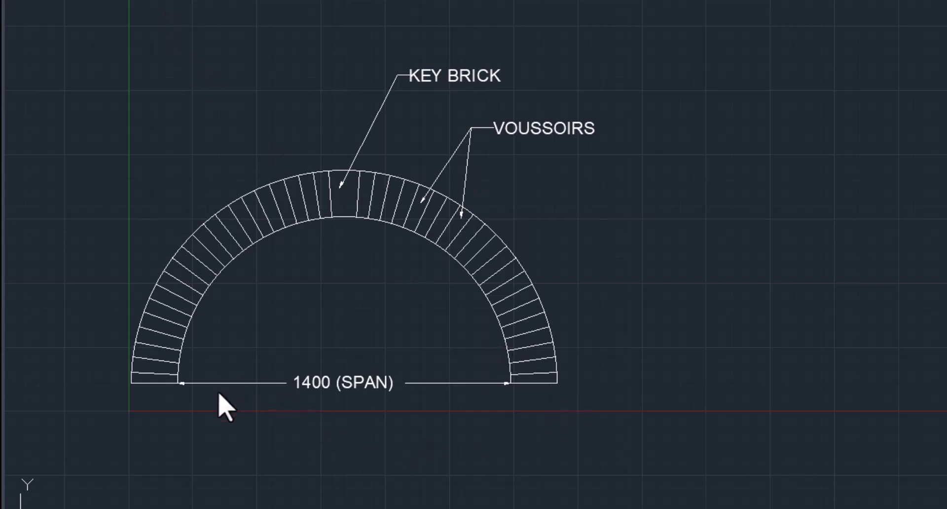
mouse_move(422, 411)
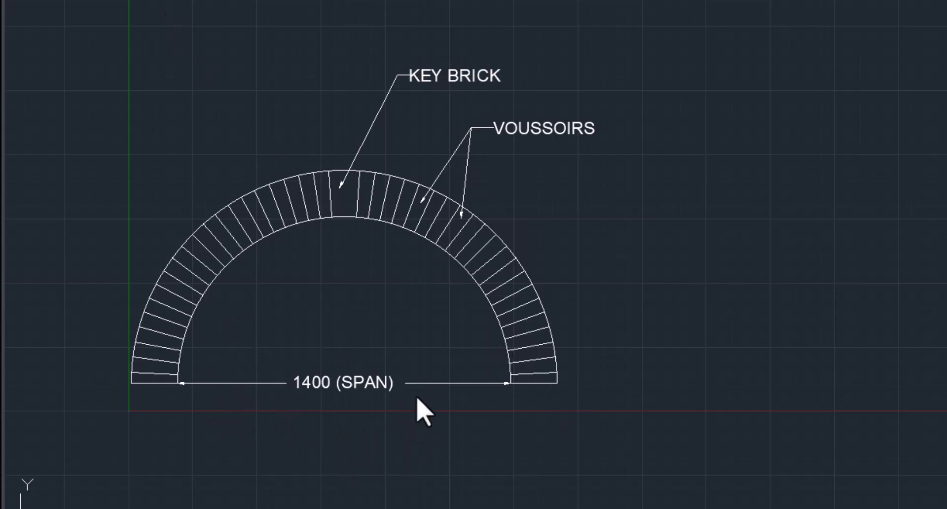
mouse_move(314, 401)
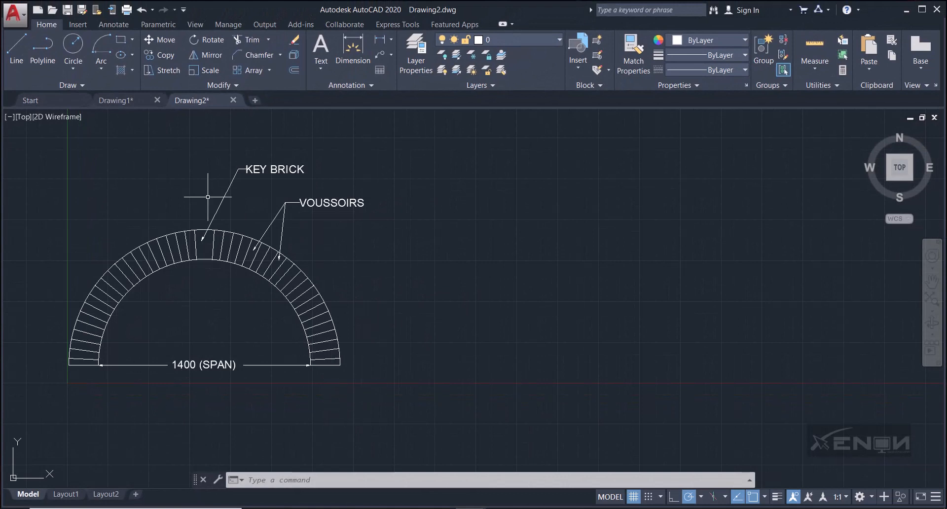
mouse_move(127, 194)
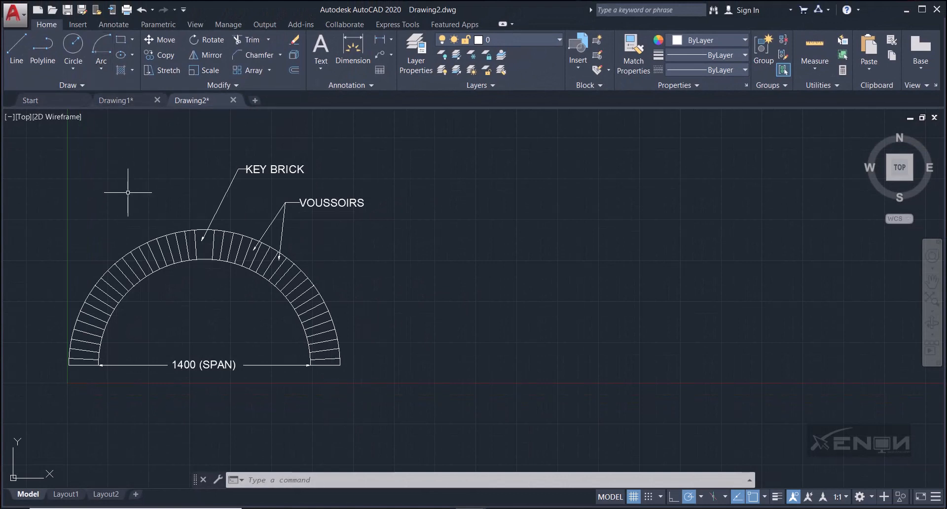
mouse_move(101, 61)
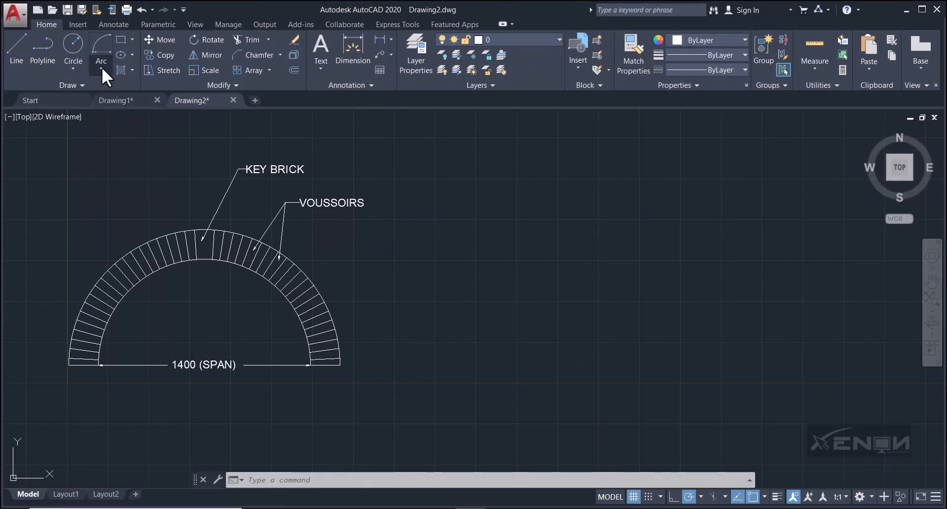
- Start a Center-Start-End arc right of the arch, with a 700 start distance
click(101, 60)
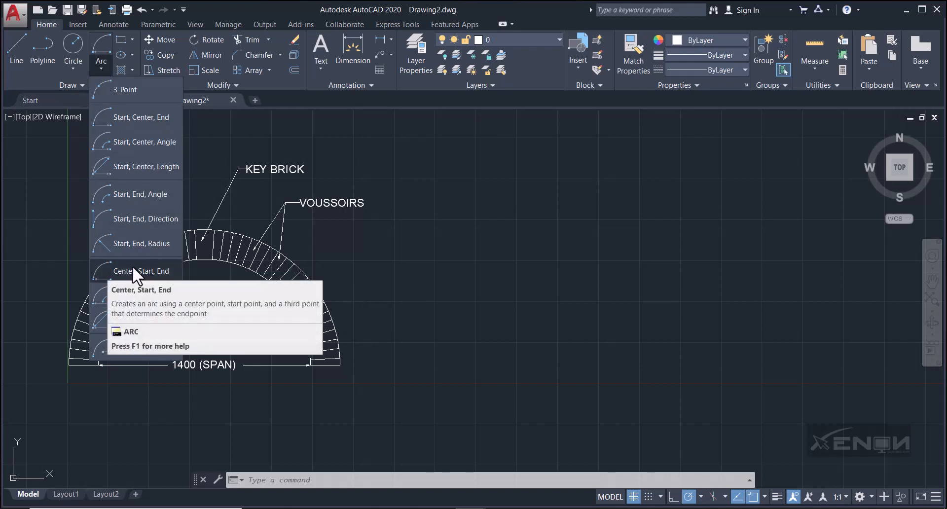
click(140, 270)
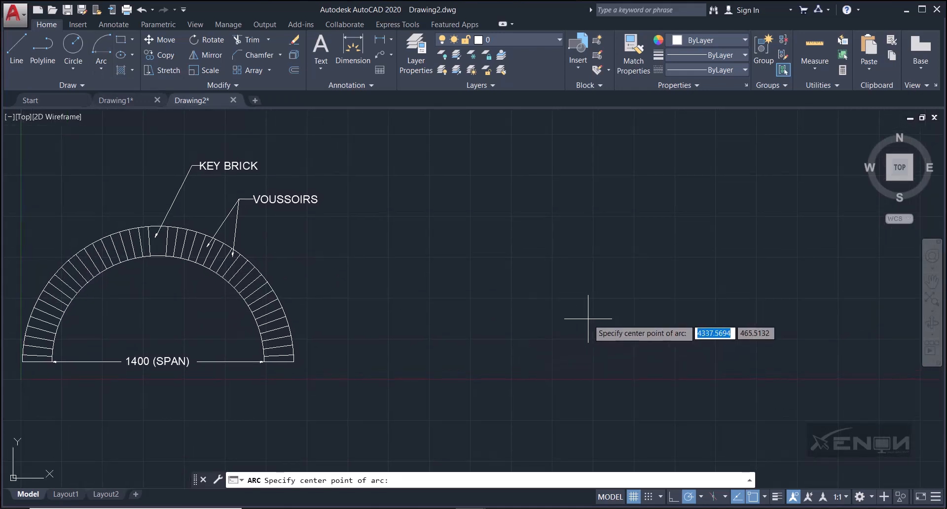
click(587, 318)
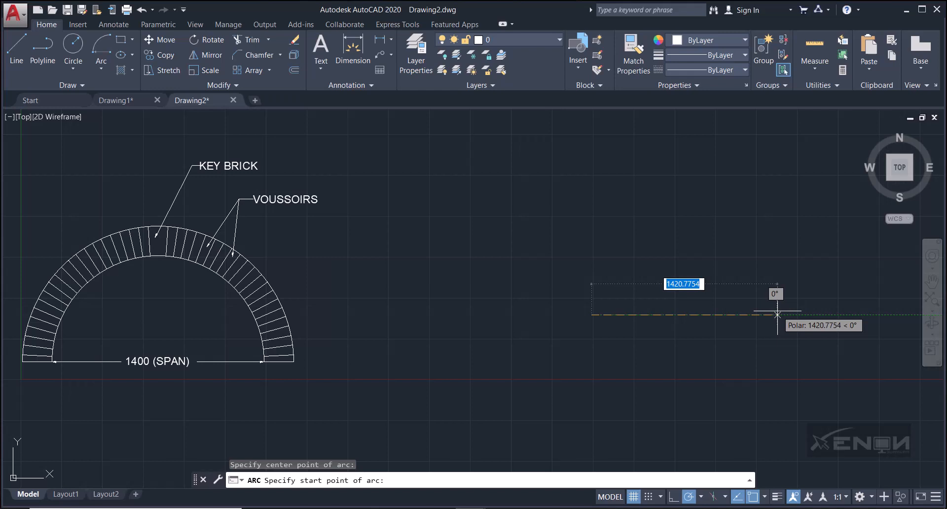
text(700)
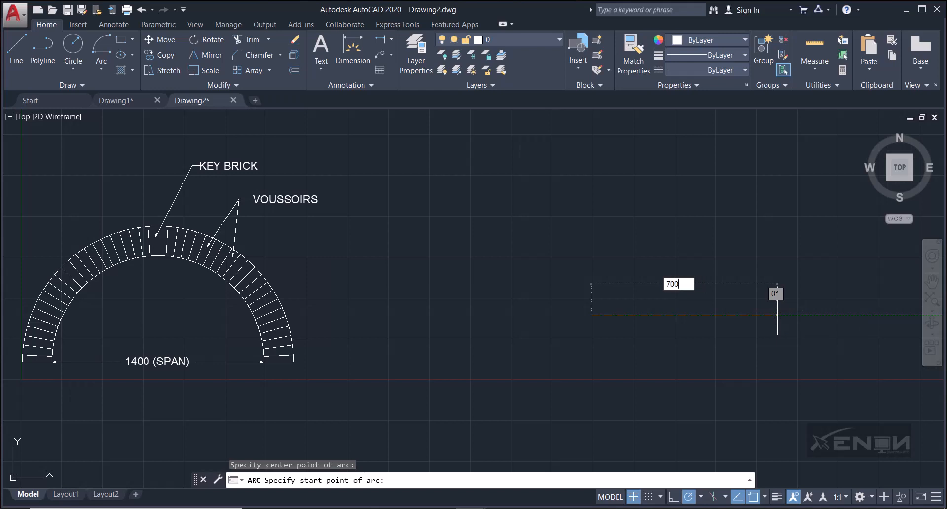
key(enter)
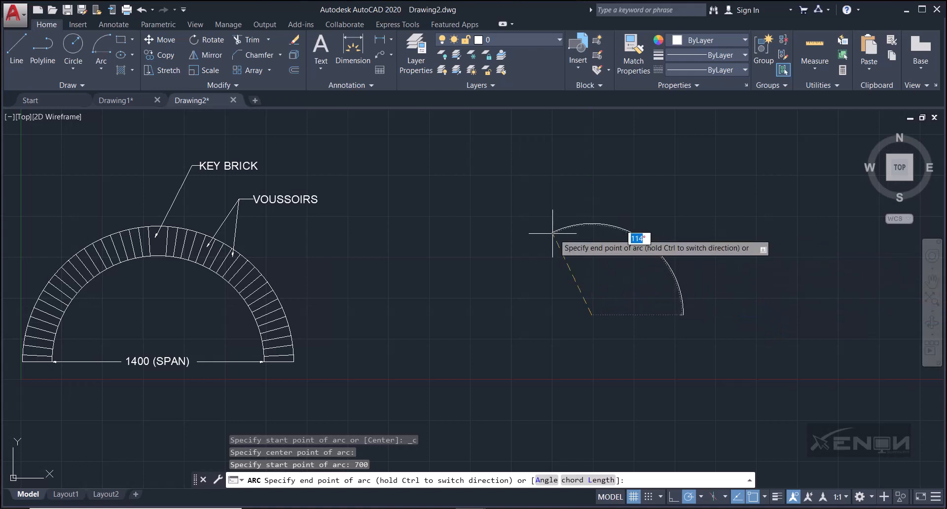
mouse_move(504, 313)
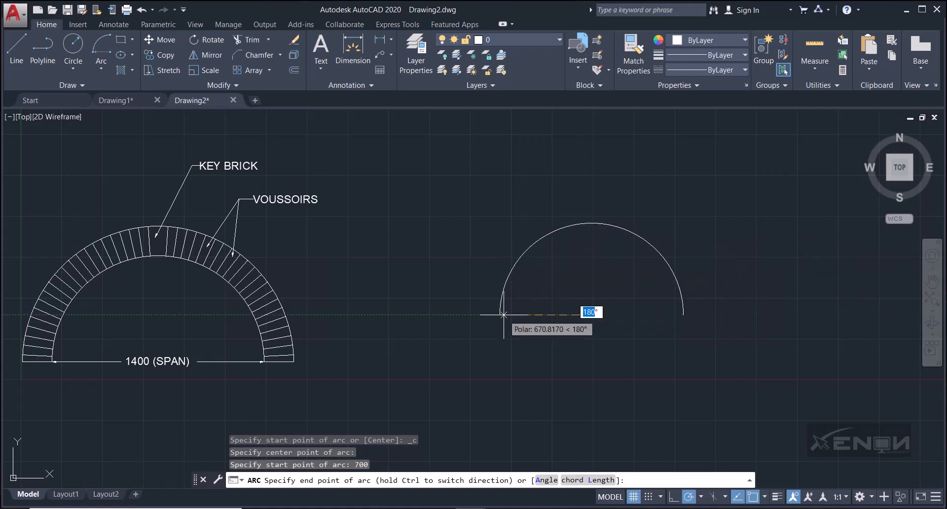
mouse_move(488, 315)
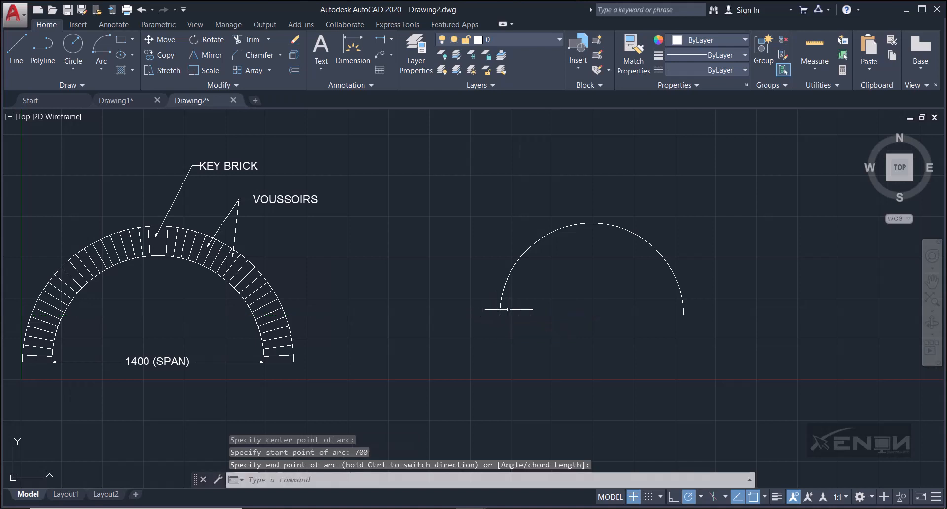
- Offset the semicircle outward by 22 to form the outer arch ring
drag(509, 309, 548, 314)
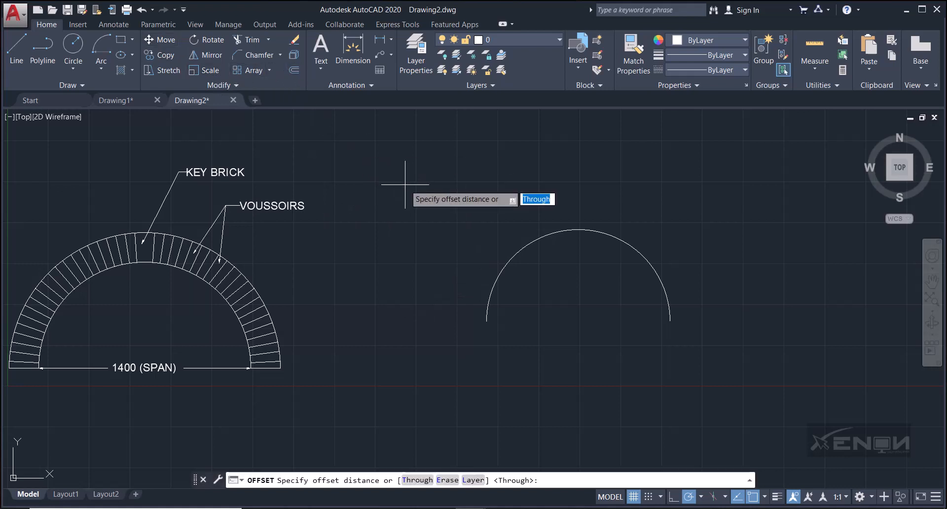
text(22)
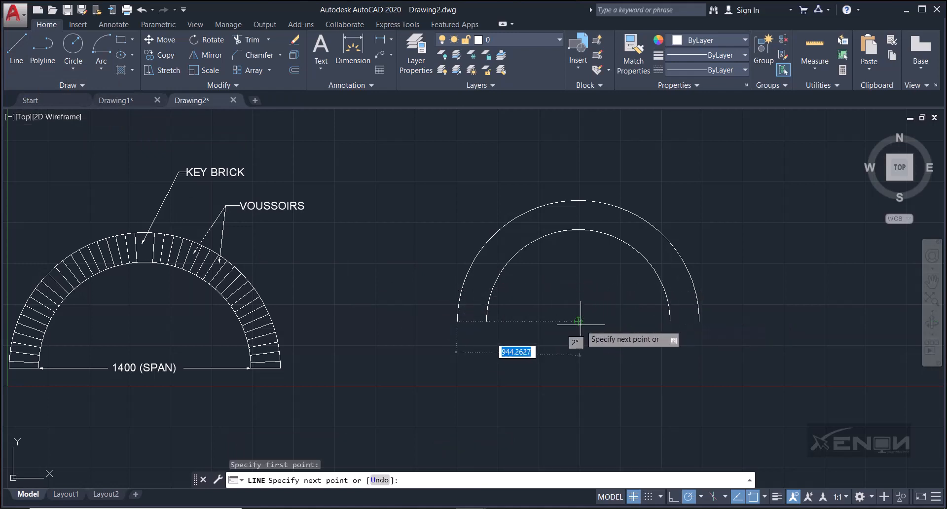
- Draw the base line to the arc centre and a vertical line up to the outer crown
click(579, 320)
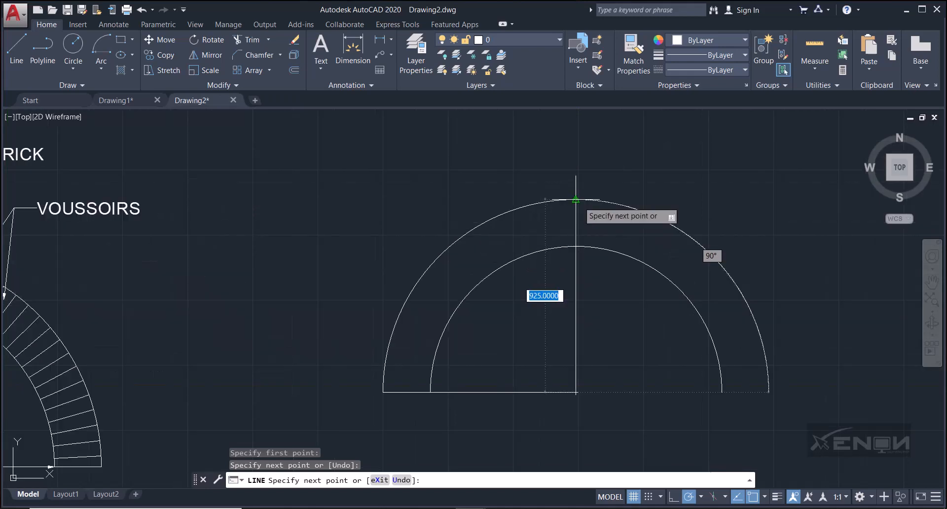
click(576, 199)
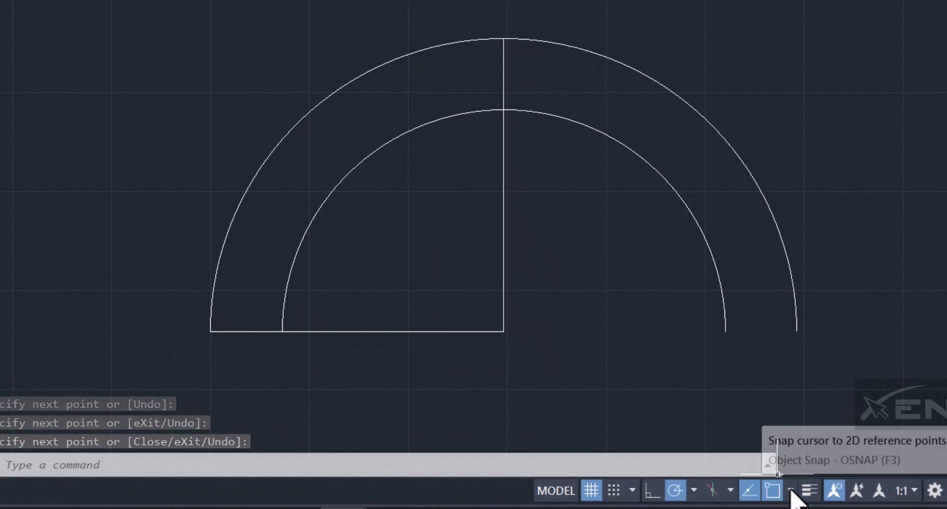
click(789, 490)
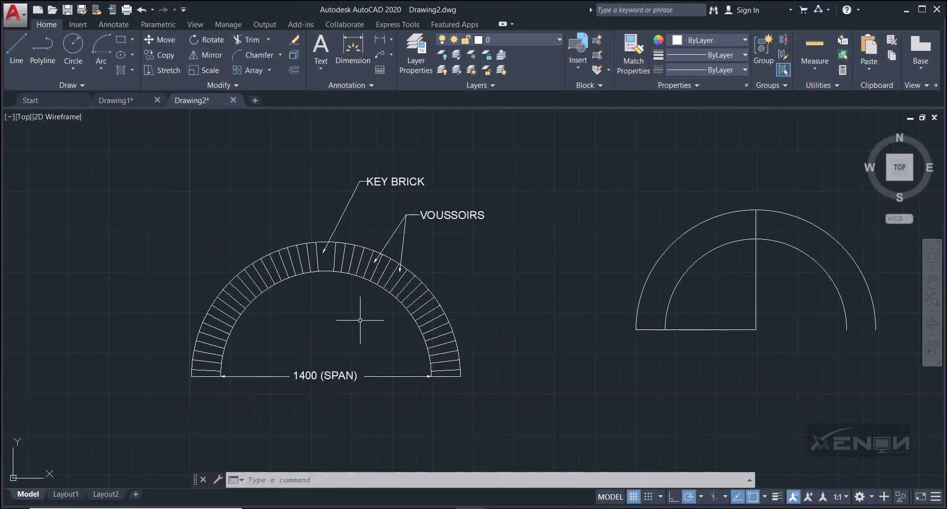
mouse_move(334, 411)
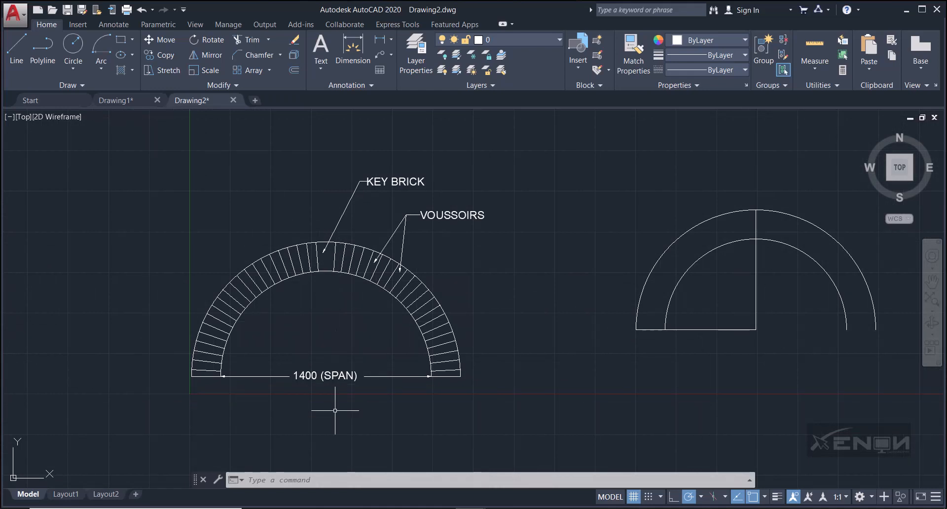
mouse_move(321, 191)
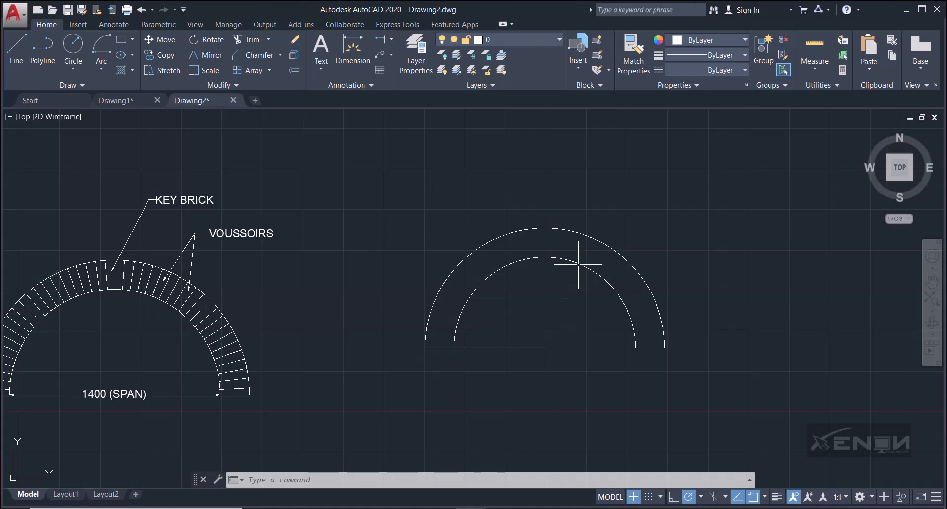
mouse_move(383, 162)
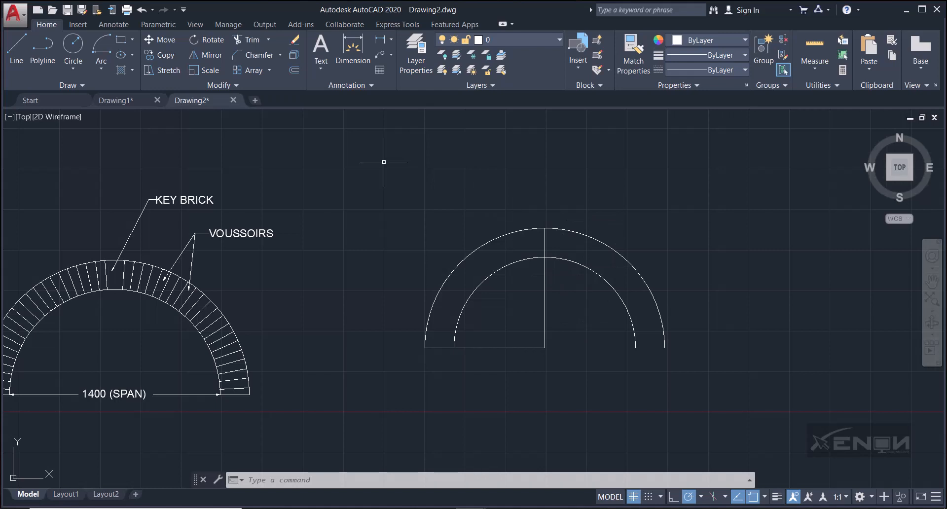
mouse_move(403, 167)
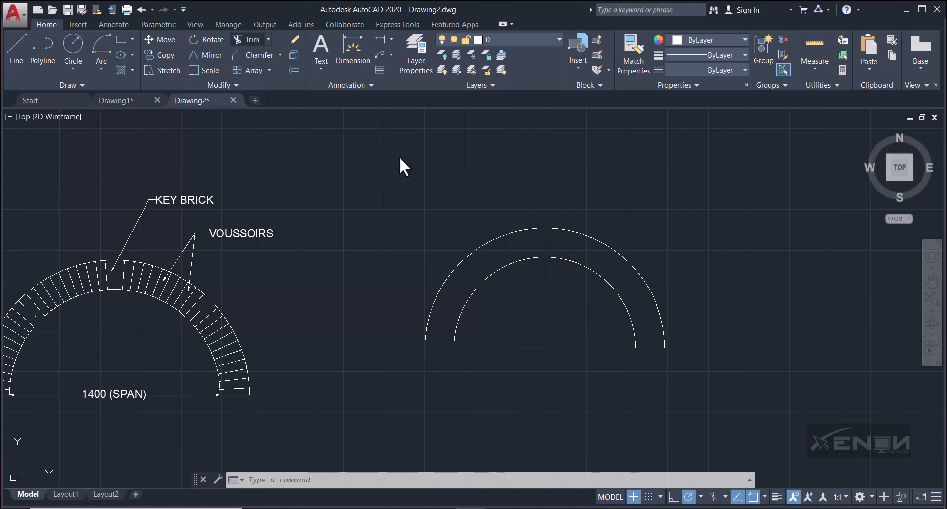
- Trim the right halves of the inner and outer arcs, using all objects as edges
click(248, 39)
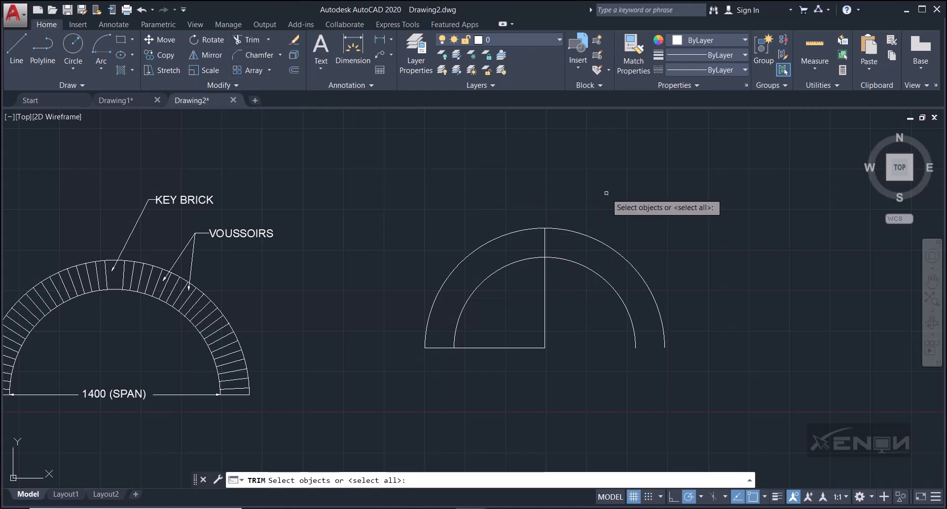
key(enter)
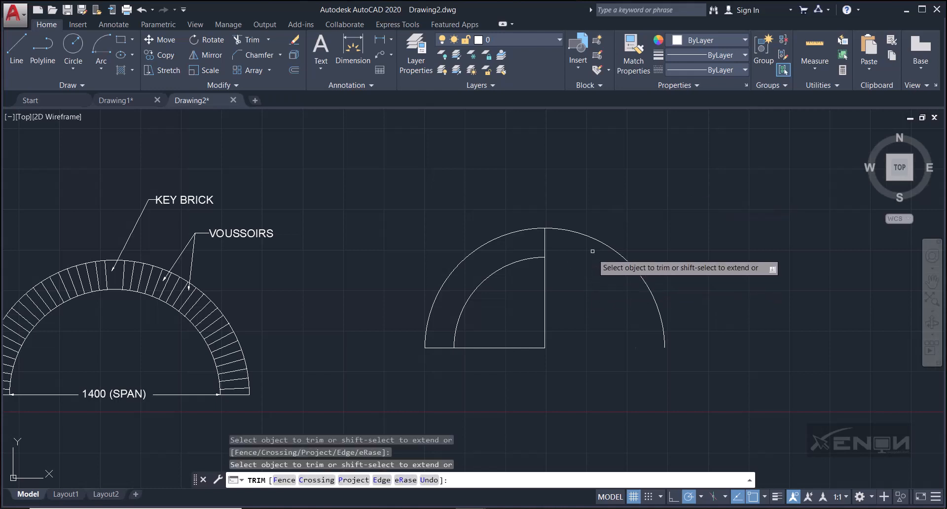
click(598, 234)
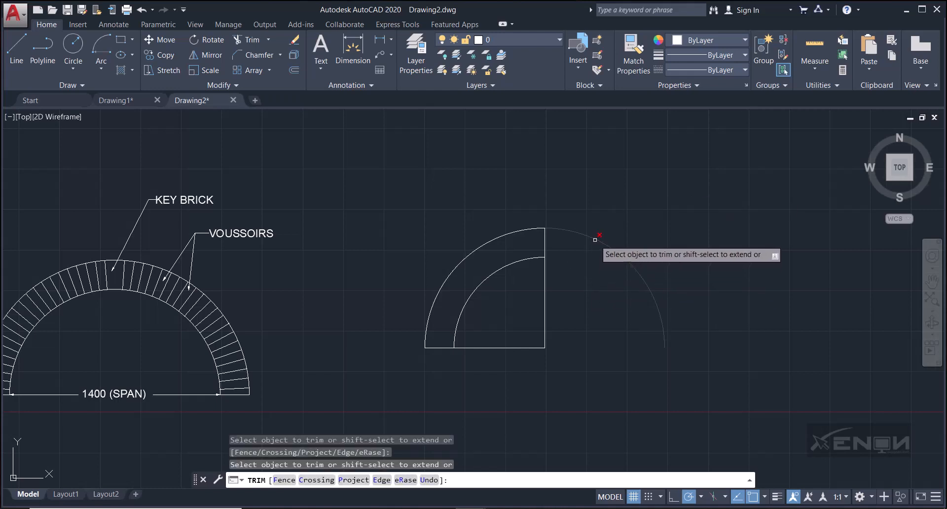
click(597, 234)
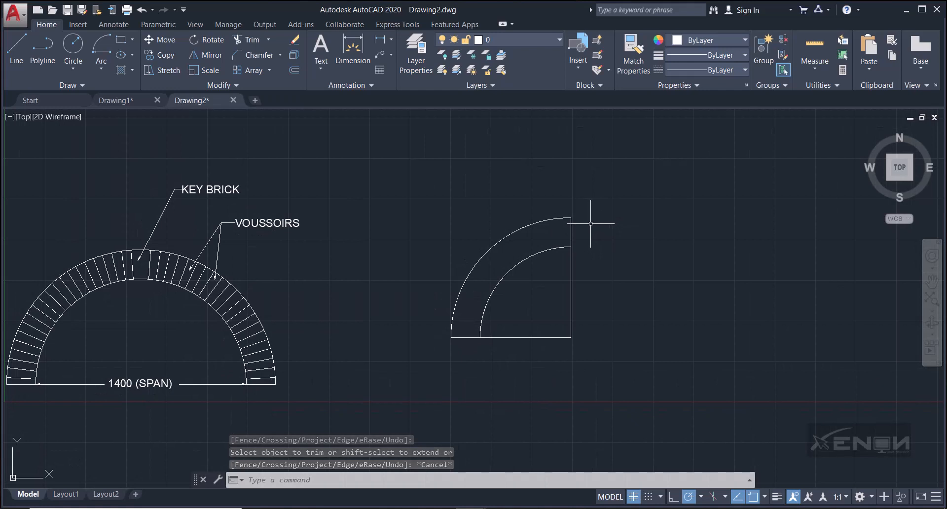
mouse_move(558, 226)
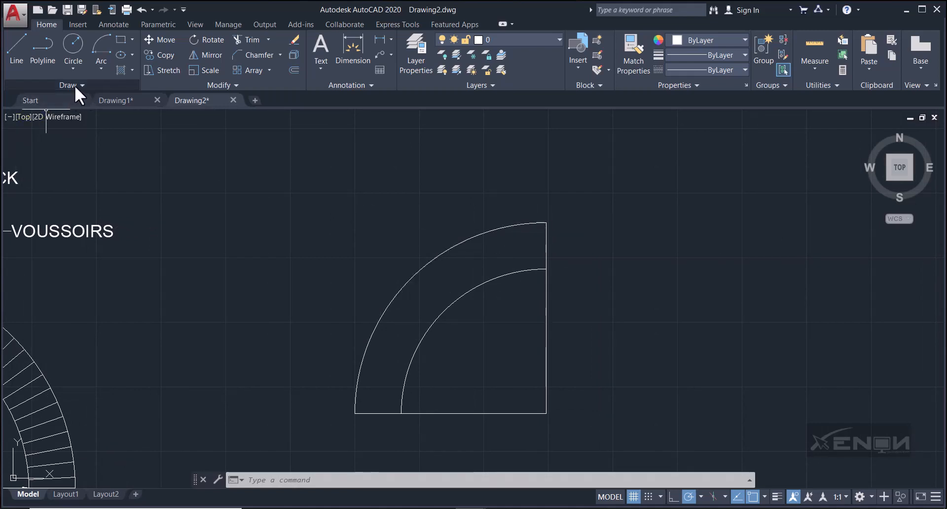
mouse_move(81, 95)
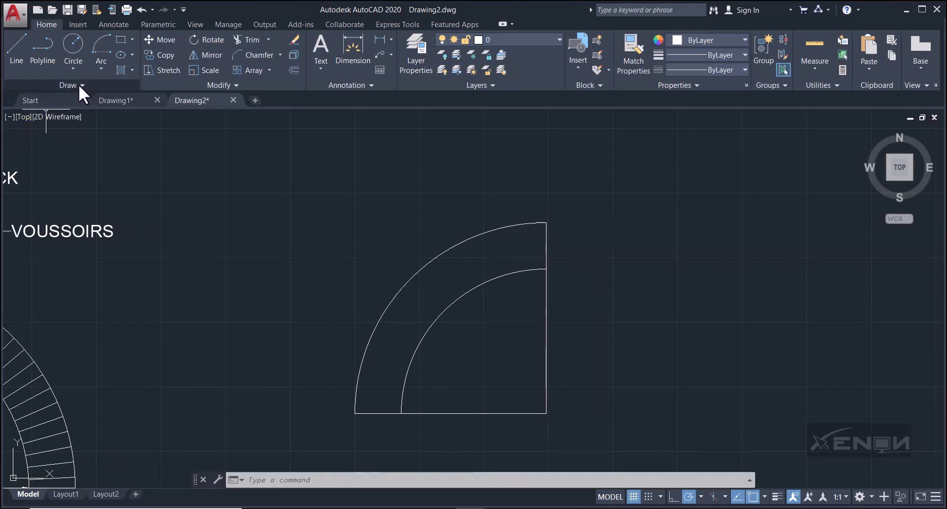
- Measure the outer arc into 75-unit intervals, then type DDPTYPE
click(68, 84)
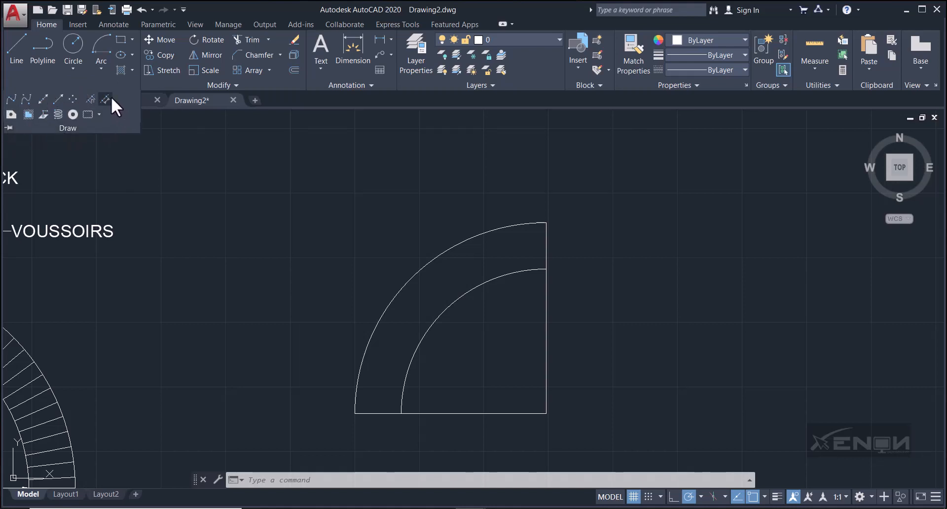
mouse_move(104, 99)
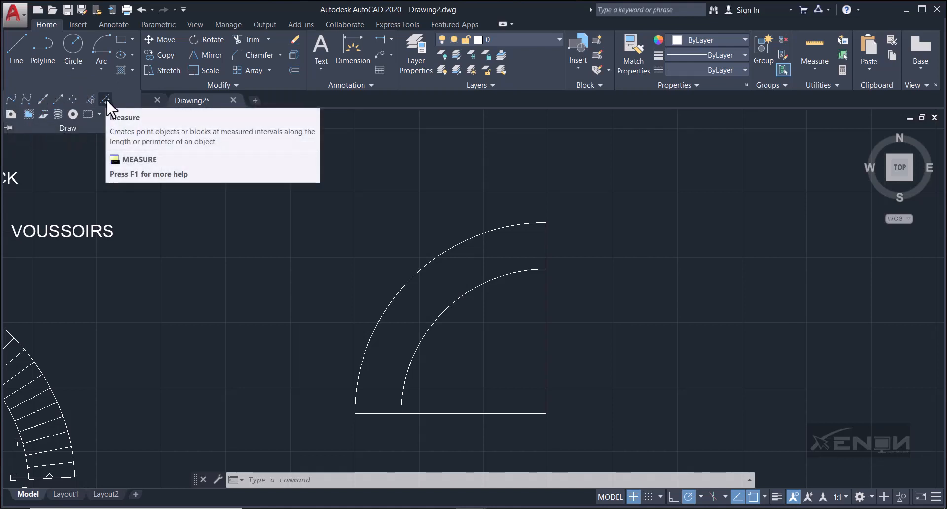
mouse_move(105, 98)
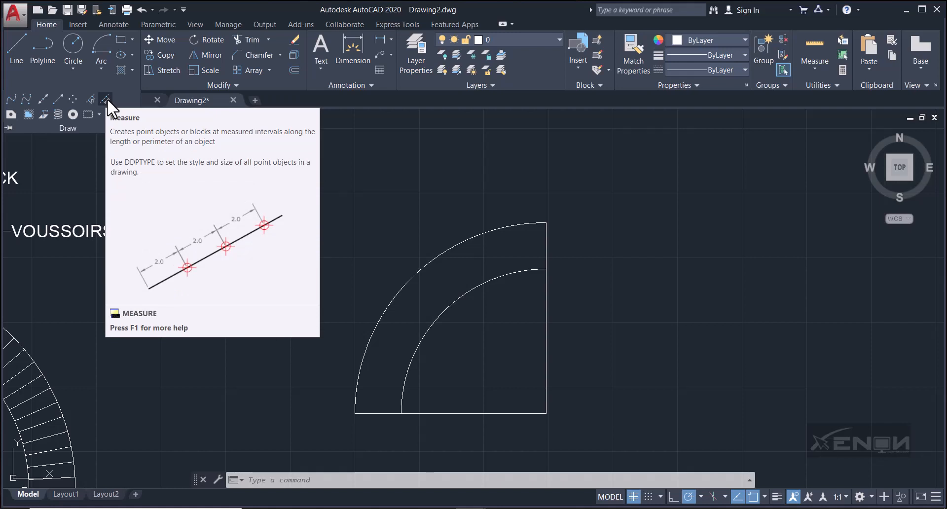
click(105, 99)
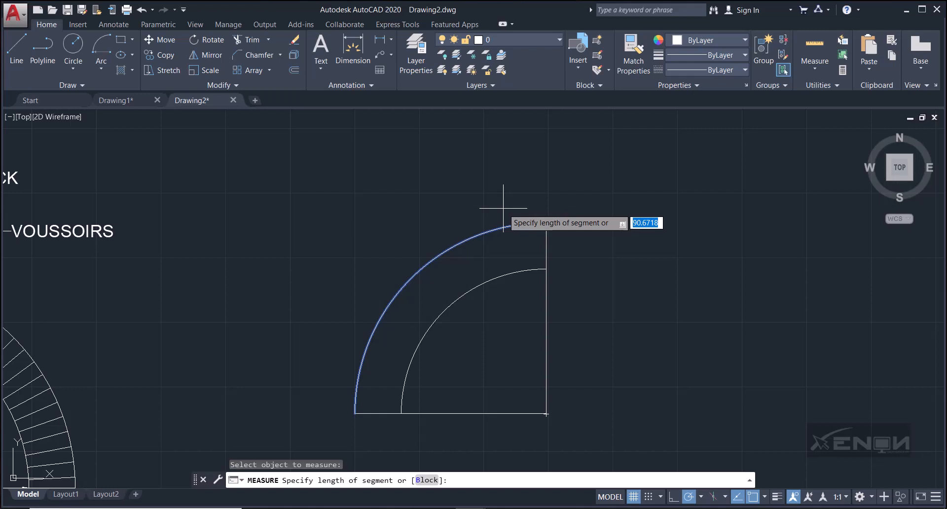
text(75)
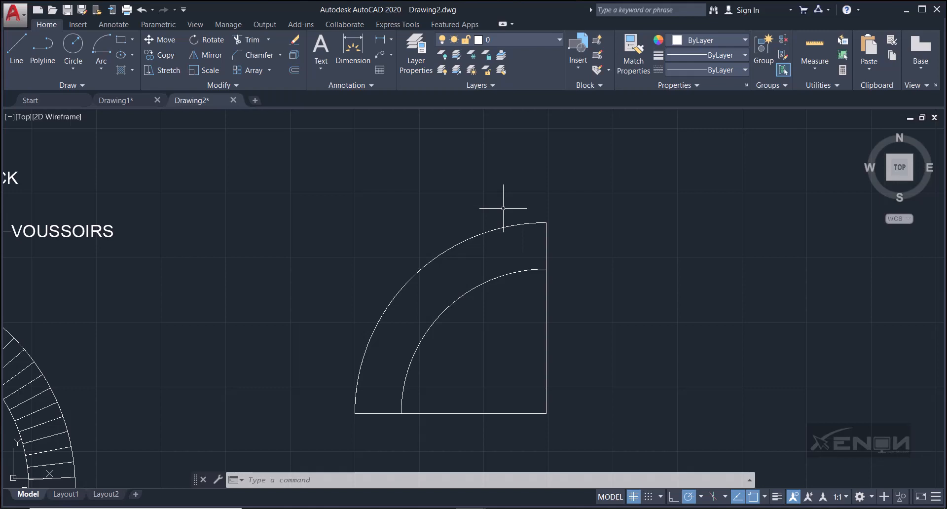
text(ddptype)
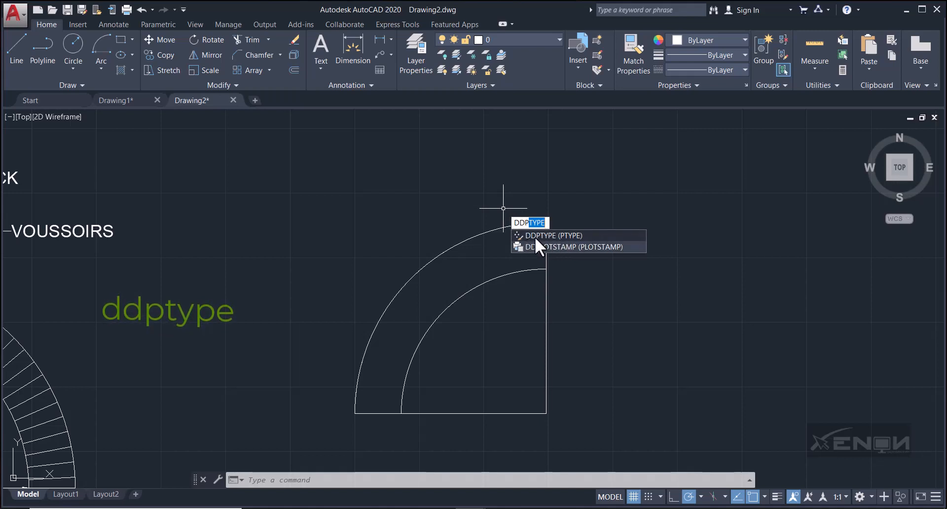
mouse_move(547, 235)
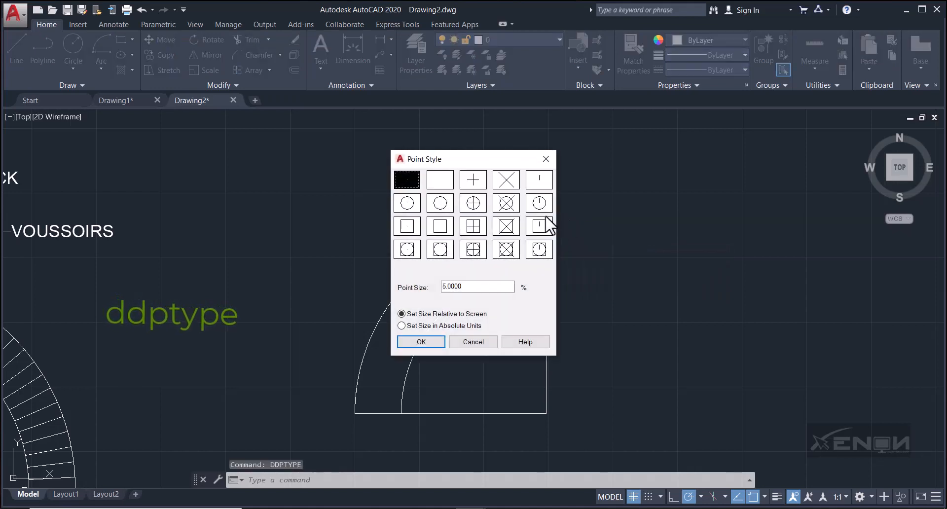
mouse_move(441, 178)
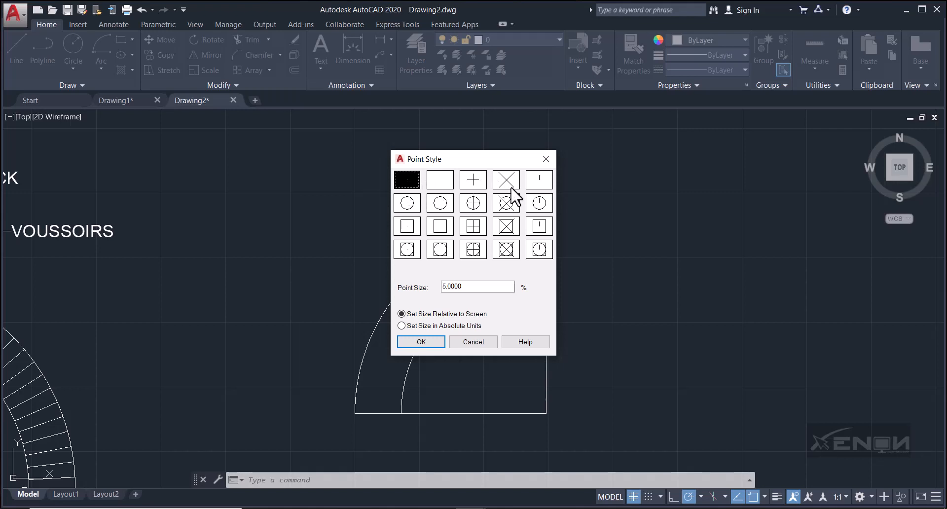
mouse_move(504, 199)
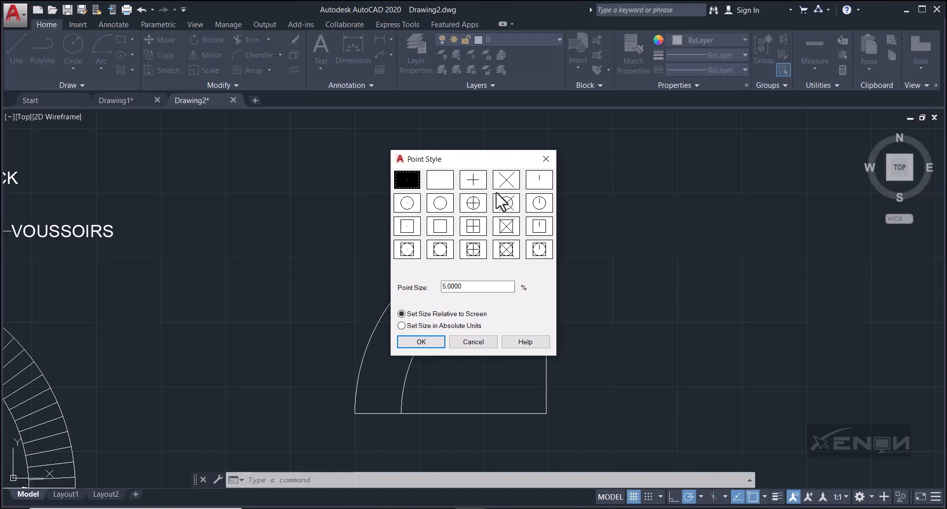
- Choose the X point style and apply it
click(506, 180)
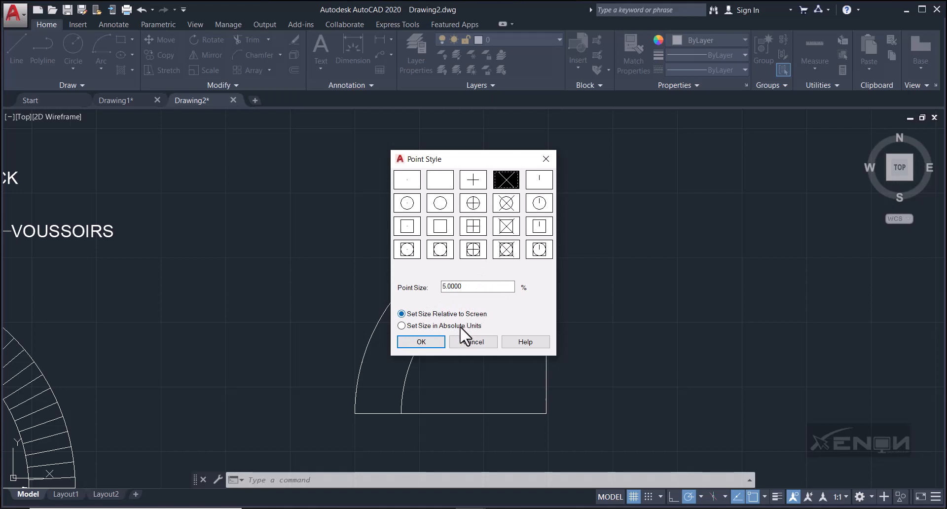
click(420, 342)
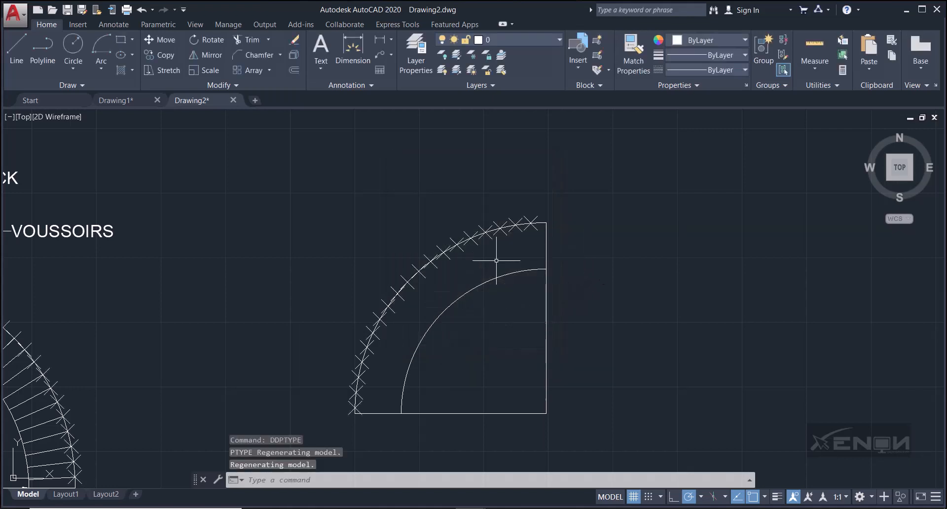
mouse_move(395, 386)
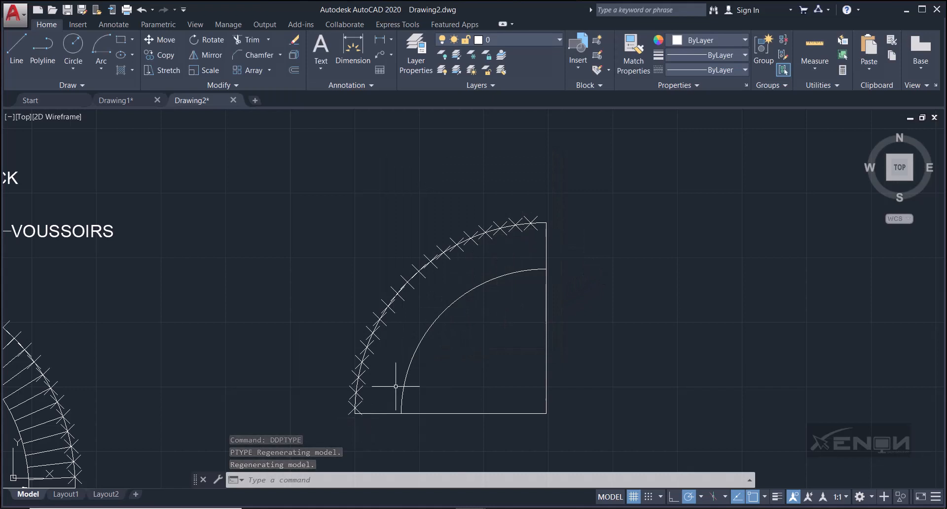
mouse_move(430, 251)
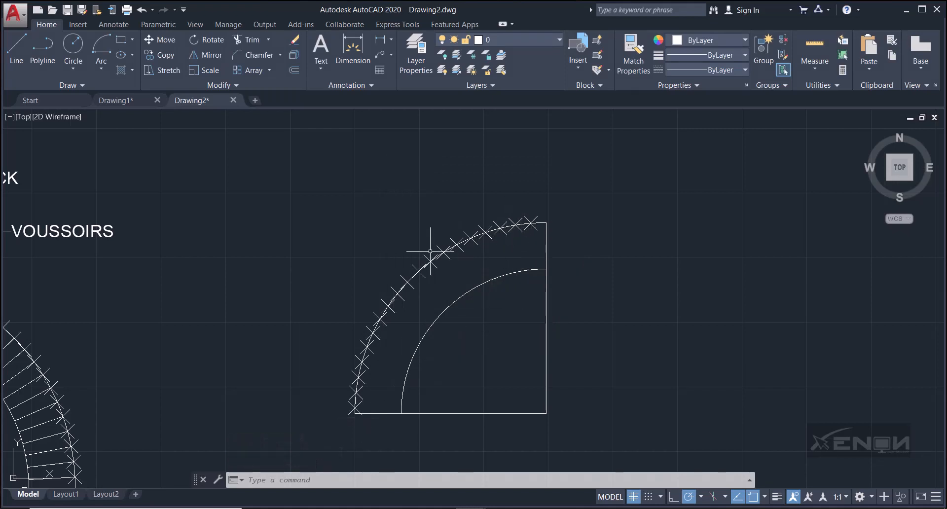
mouse_move(311, 185)
text(DD)
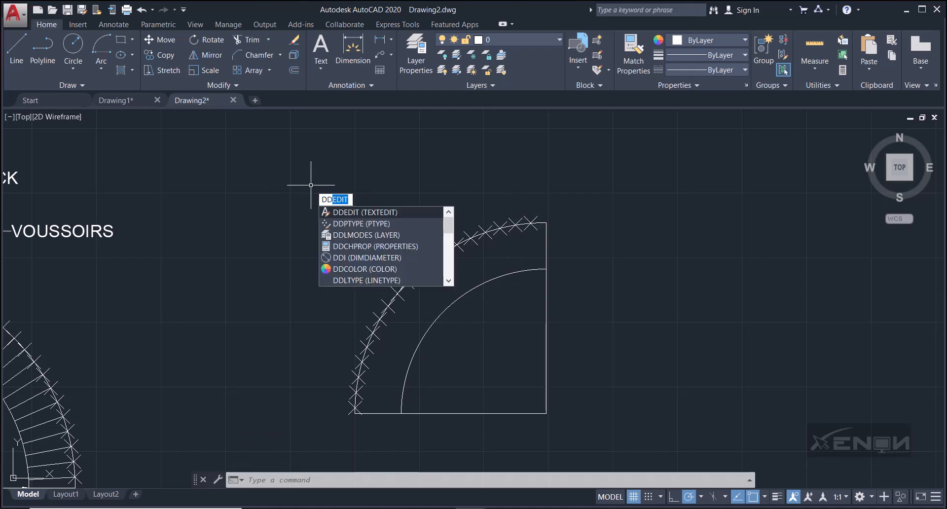
mouse_move(347, 236)
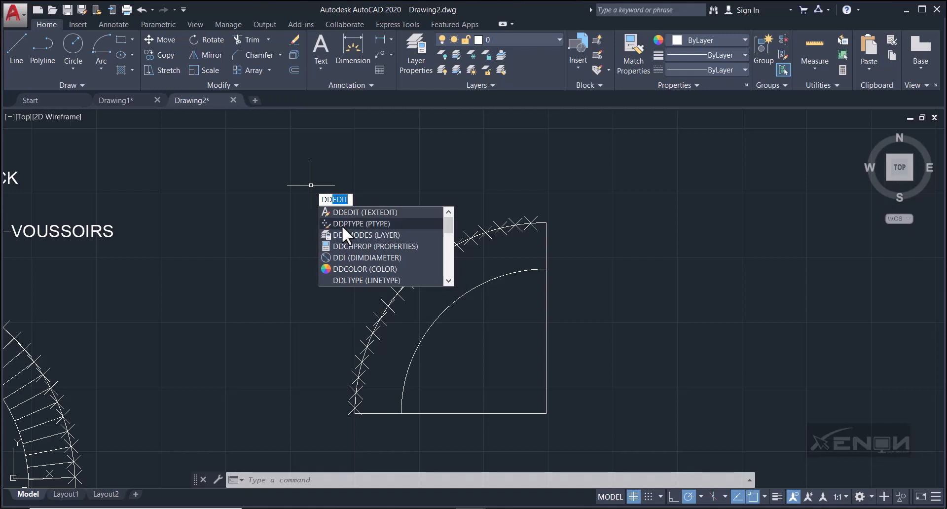
- Switch the point size to absolute units (size 5) in Point Style
click(360, 224)
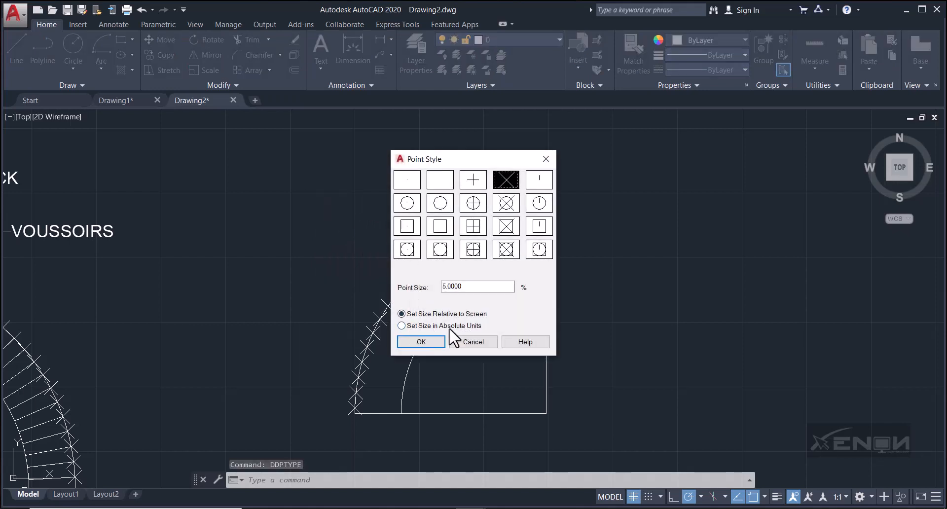
click(400, 325)
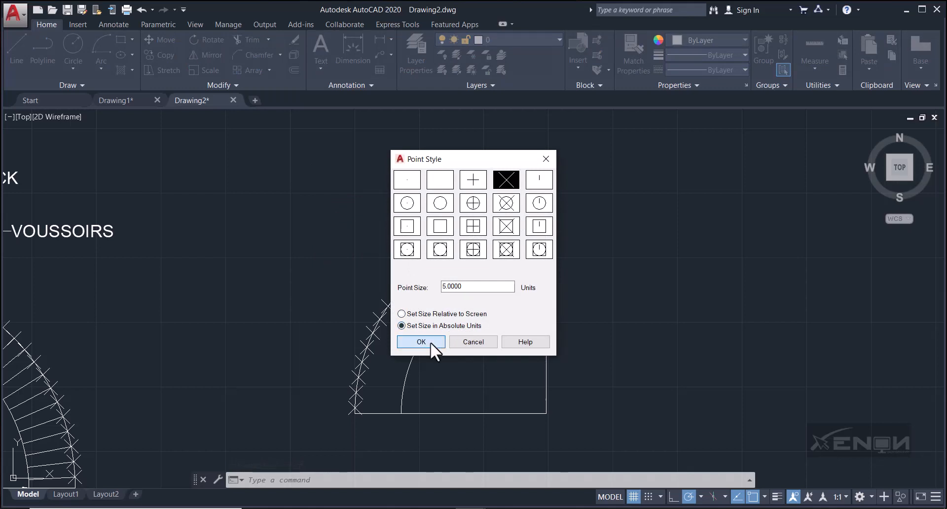
click(420, 342)
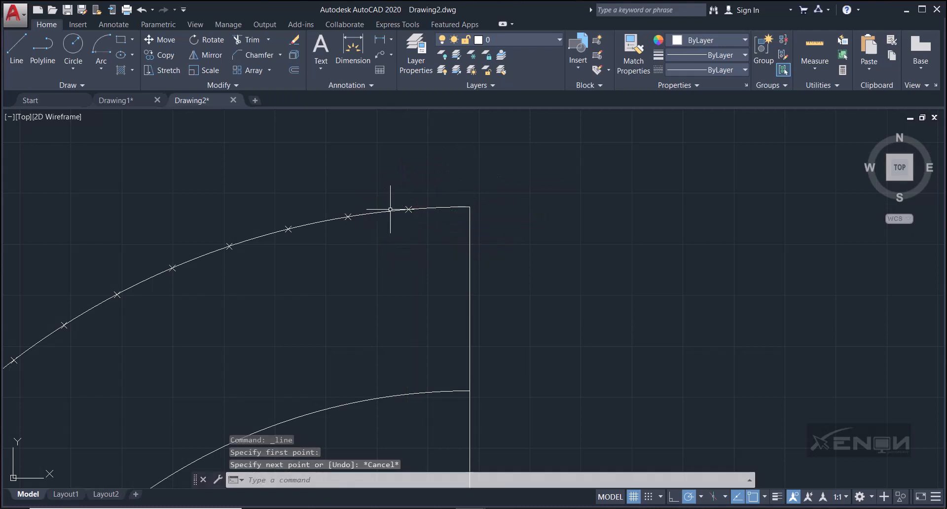
mouse_move(726, 420)
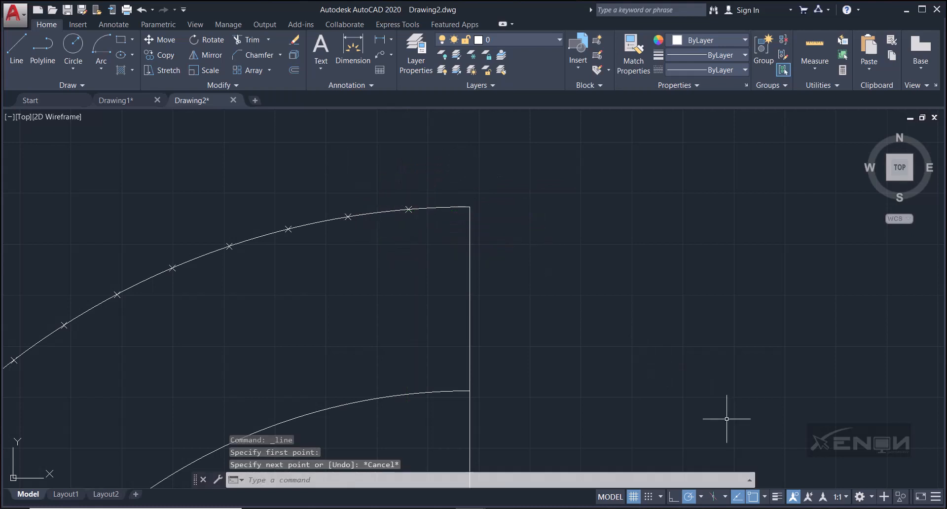
mouse_move(758, 498)
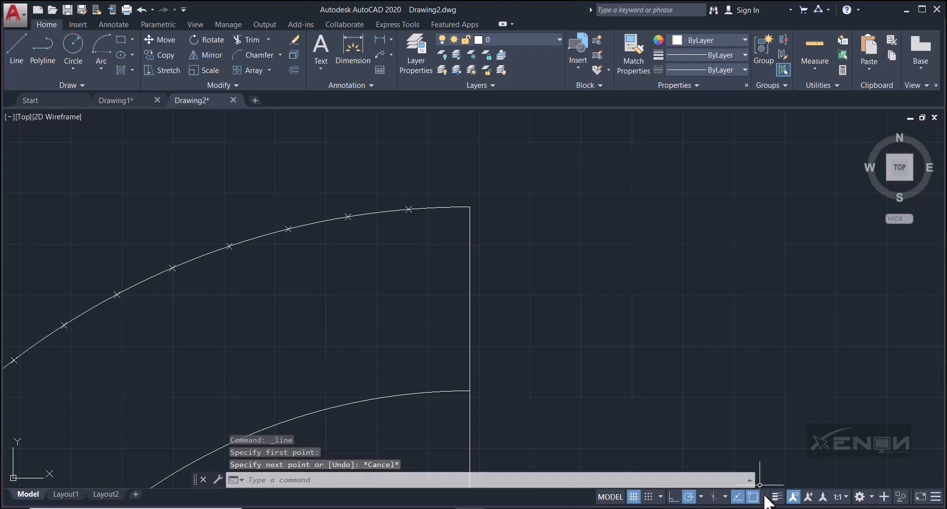
- Open the object snap mode list to check that Node snapping is enabled
click(751, 496)
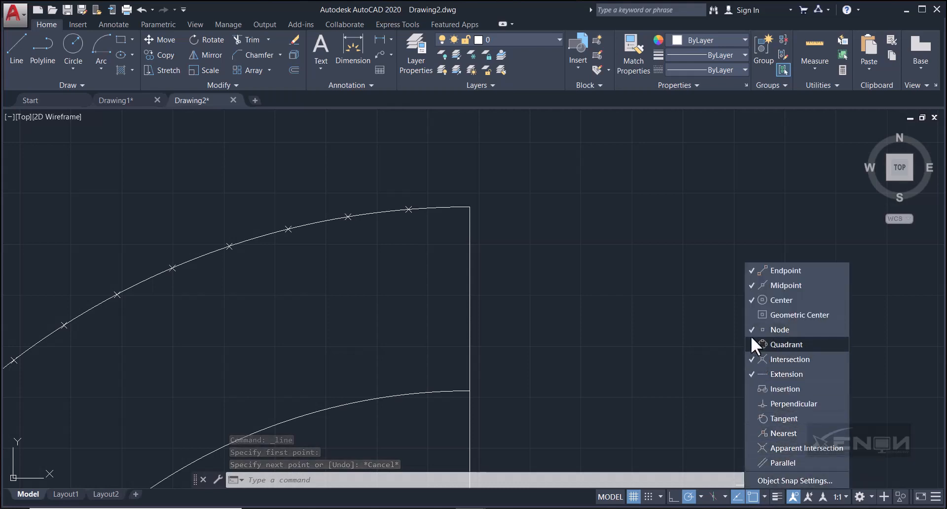
mouse_move(779, 329)
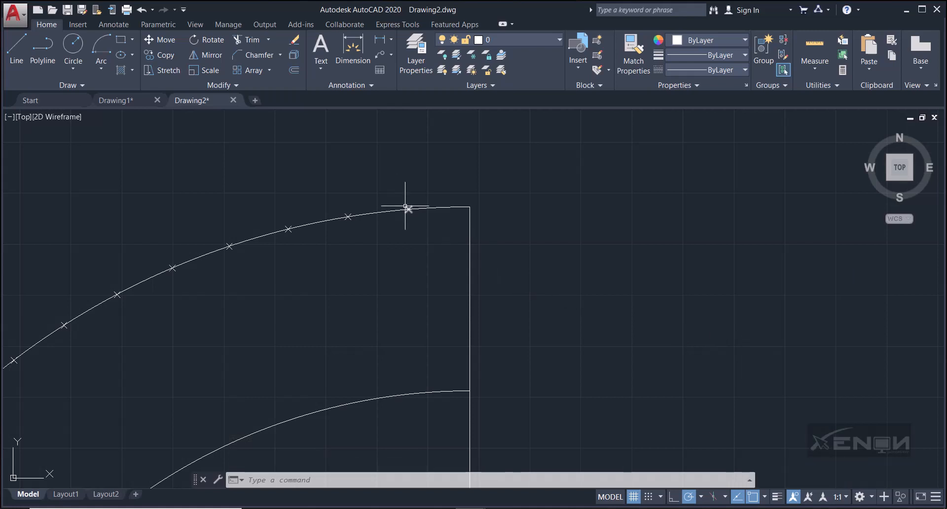
- Draw radial joint lines from the X marks on the outer arc to the arch centre
click(15, 51)
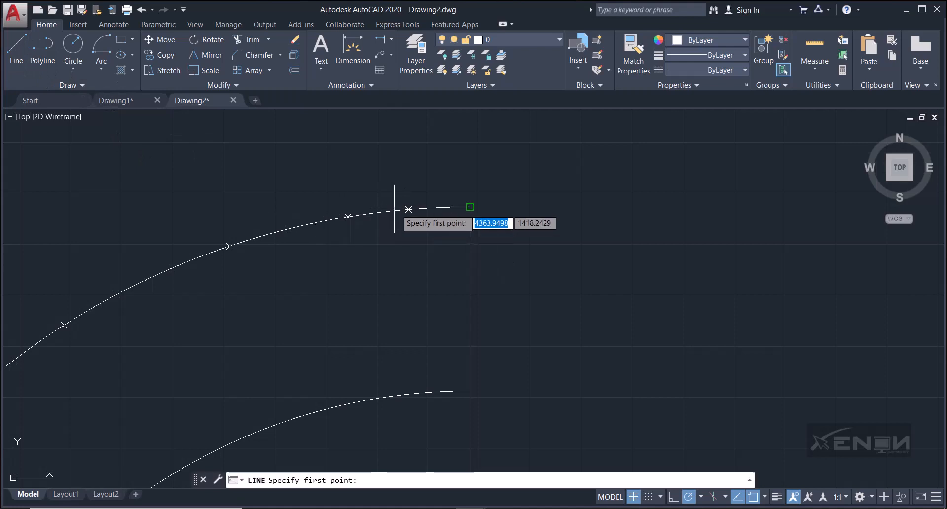
click(470, 207)
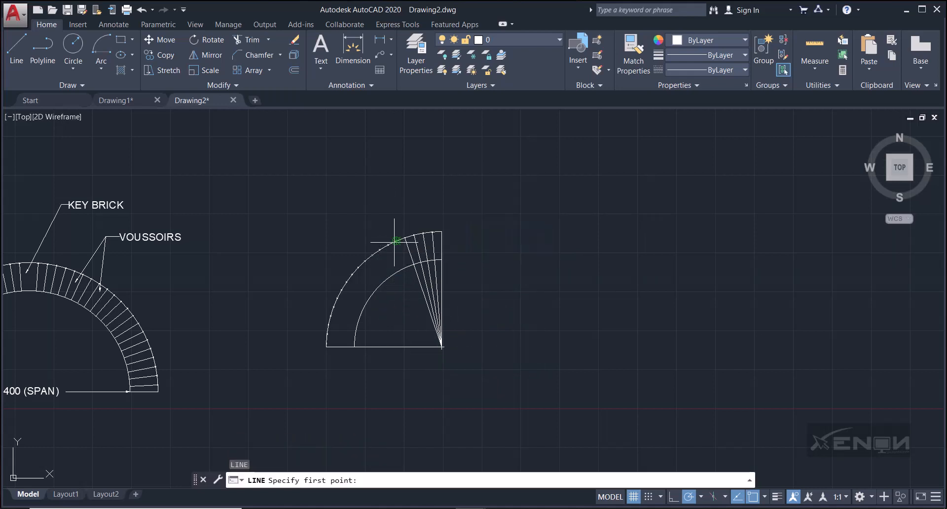
click(440, 348)
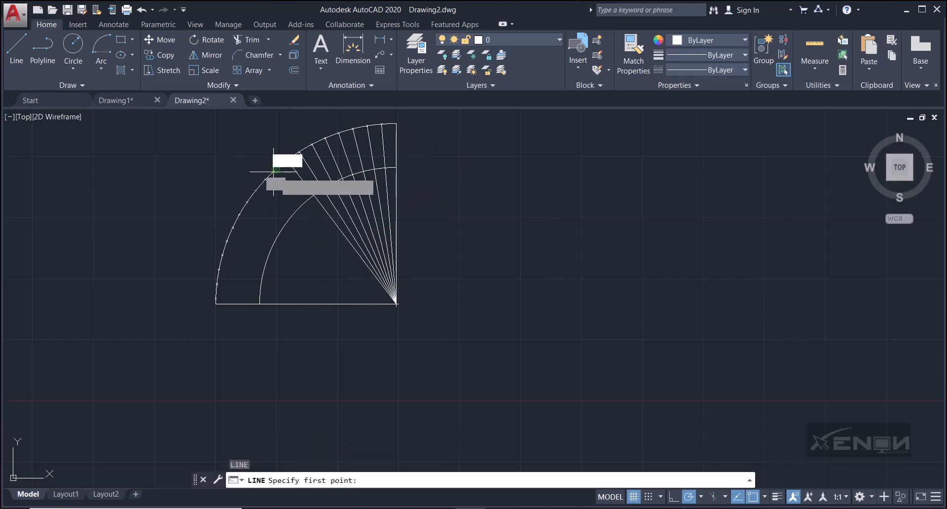
click(395, 304)
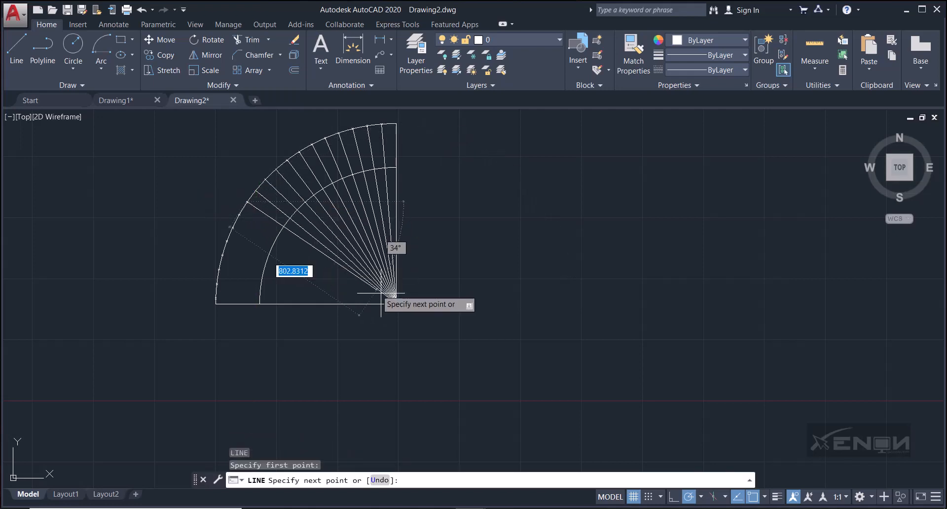
click(393, 296)
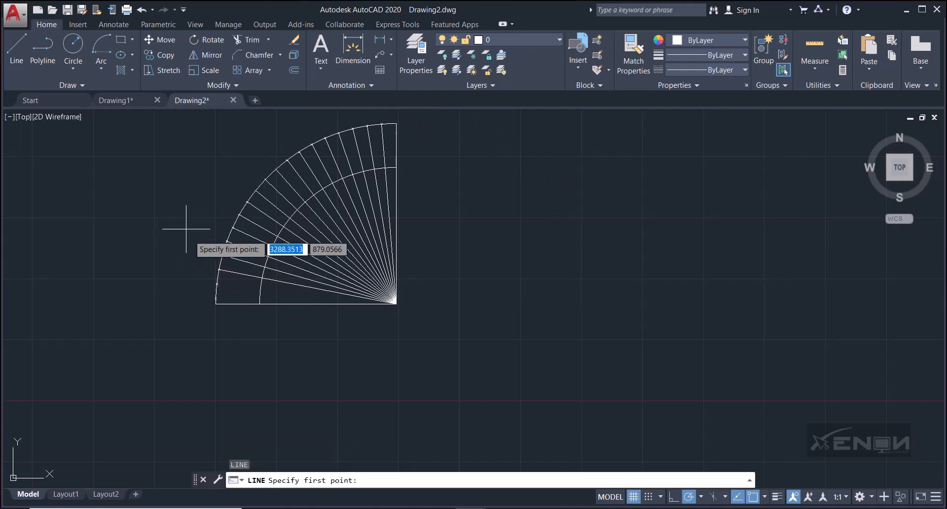
click(261, 263)
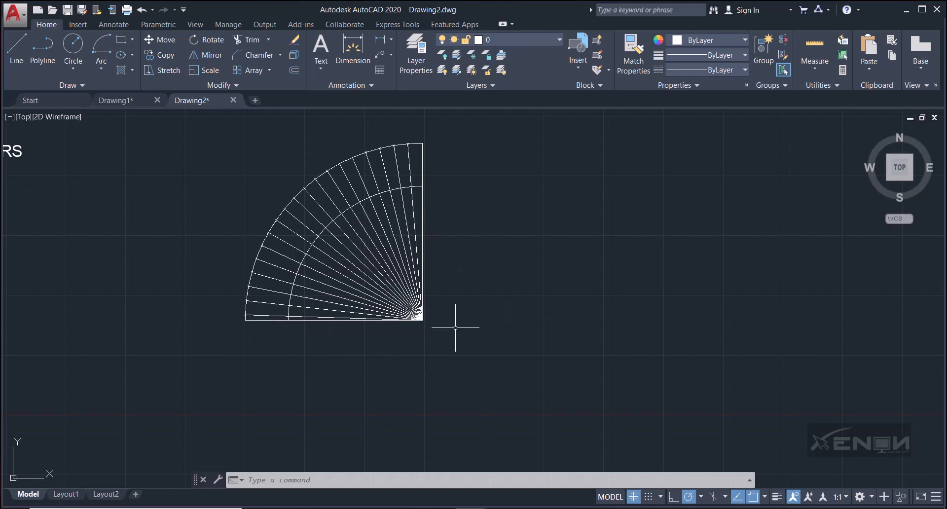
mouse_move(428, 246)
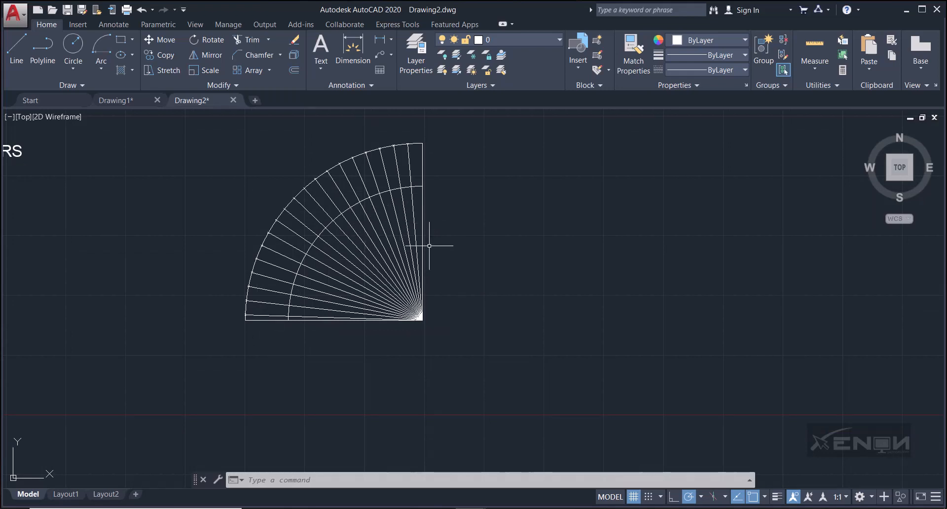
mouse_move(252, 39)
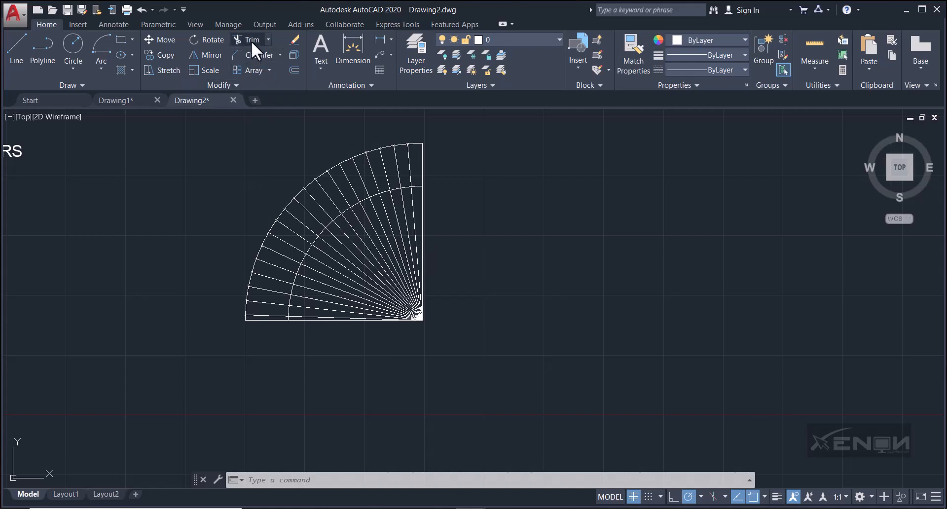
- Trim the joint lines away inside the inner arc
click(252, 40)
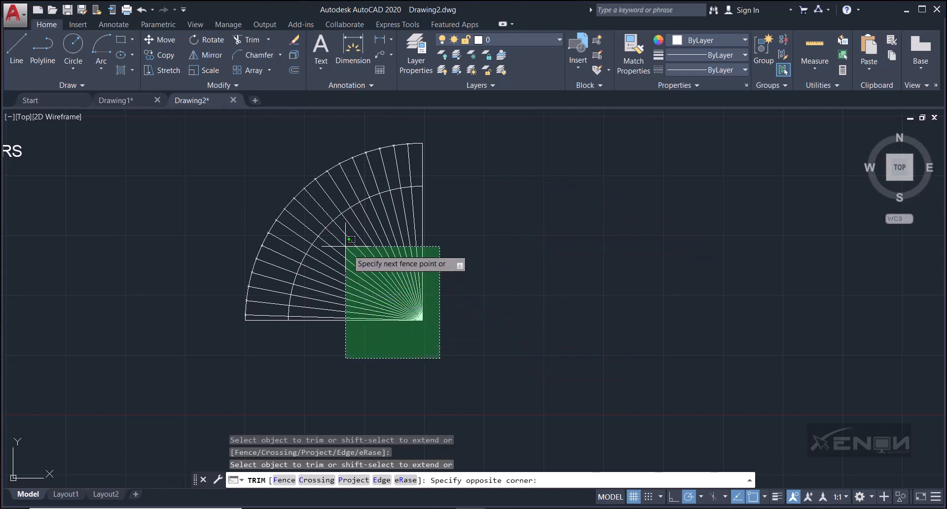
click(571, 250)
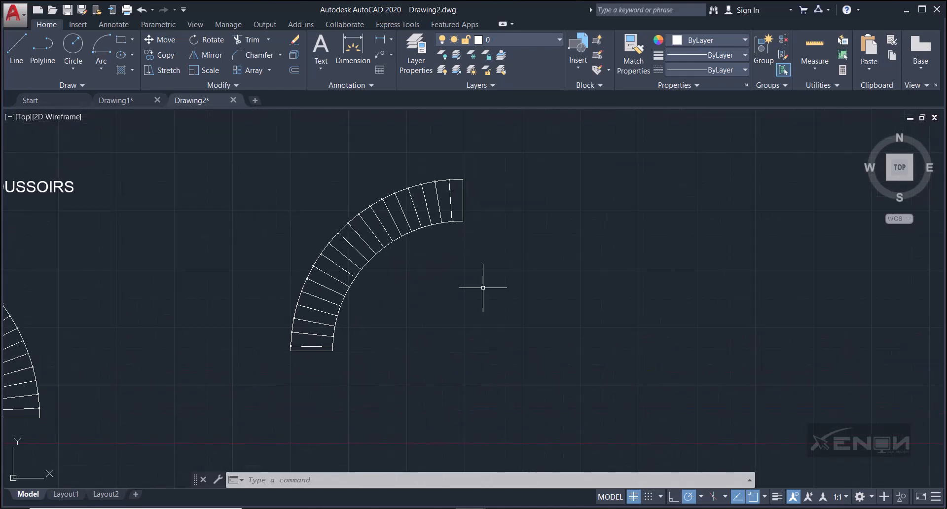
mouse_move(492, 226)
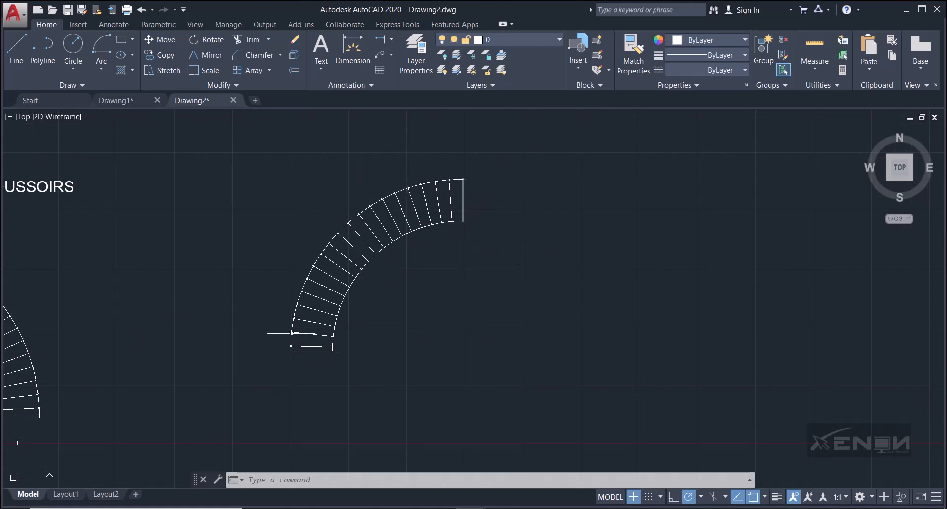
mouse_move(308, 259)
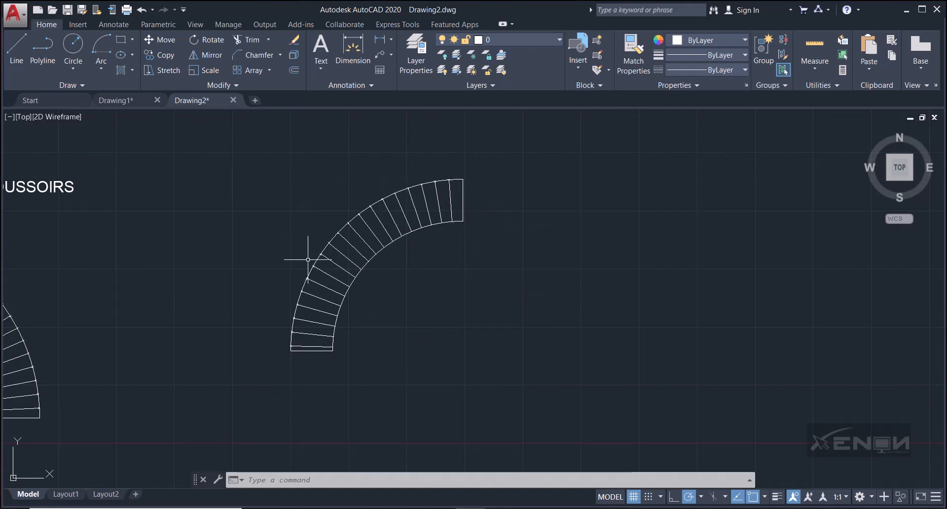
mouse_move(247, 154)
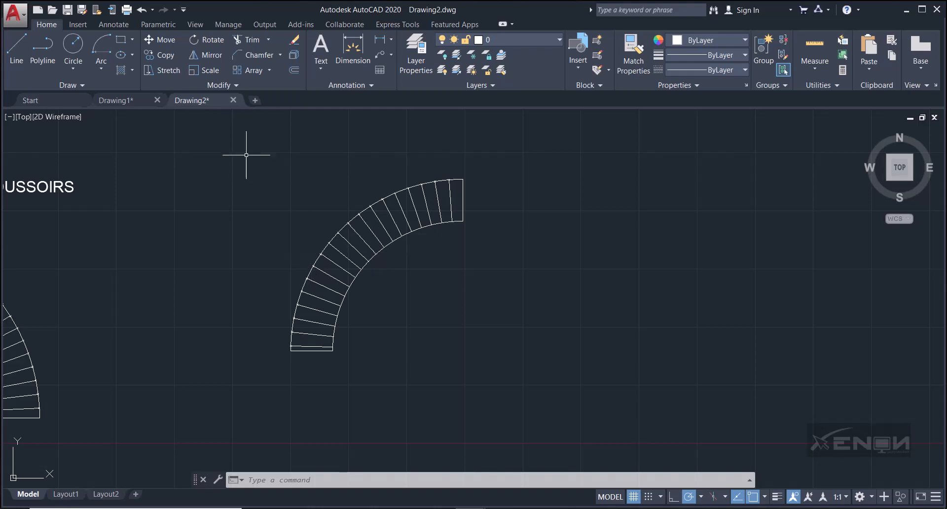
- Mirror the quarter ring about a vertical axis through its top end, keeping the original, and remove the duplicate crown joint
drag(247, 155, 563, 377)
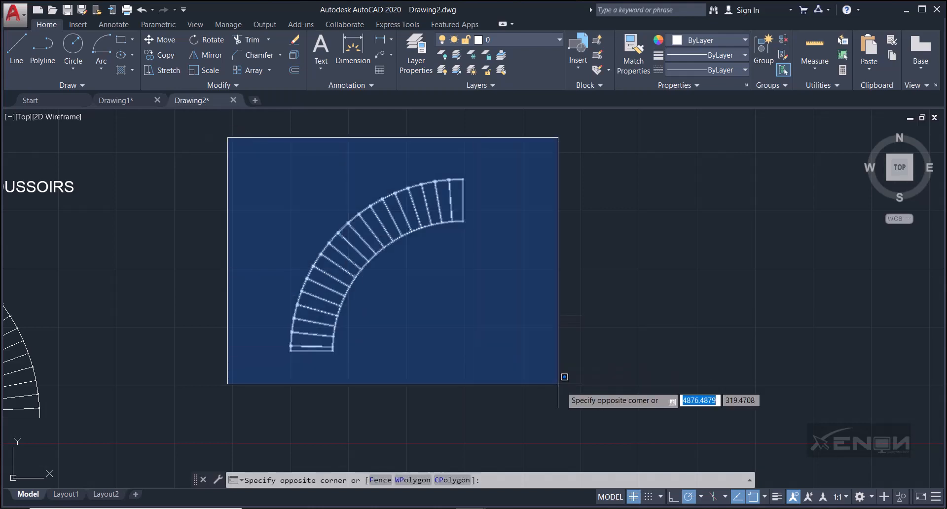
click(563, 376)
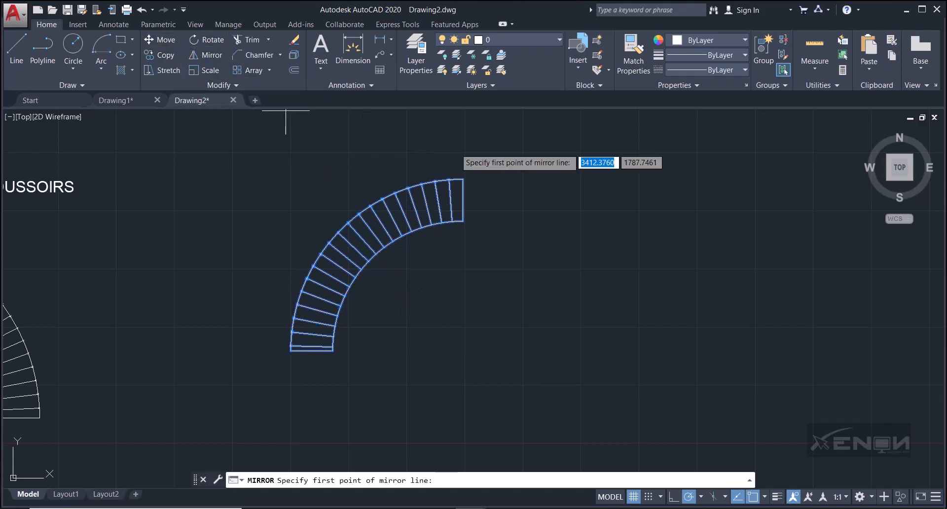
mouse_move(470, 168)
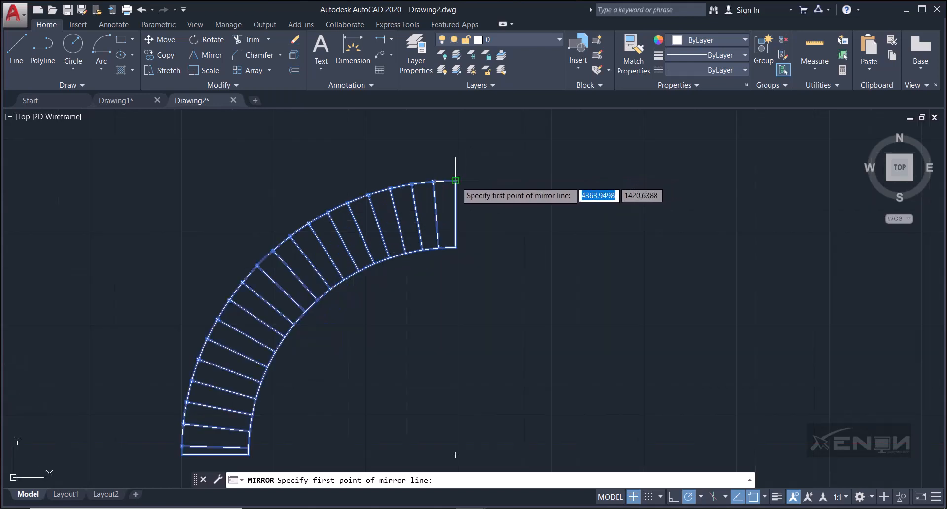
click(455, 180)
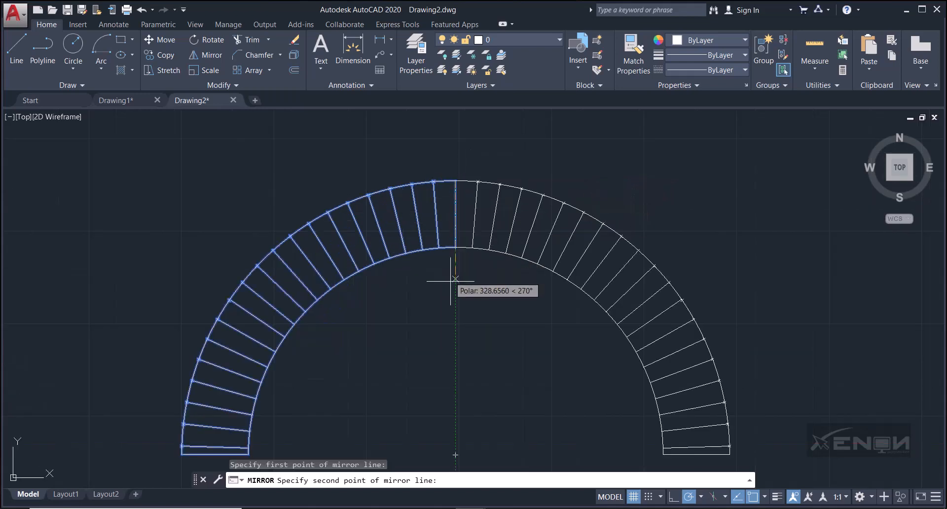
click(455, 279)
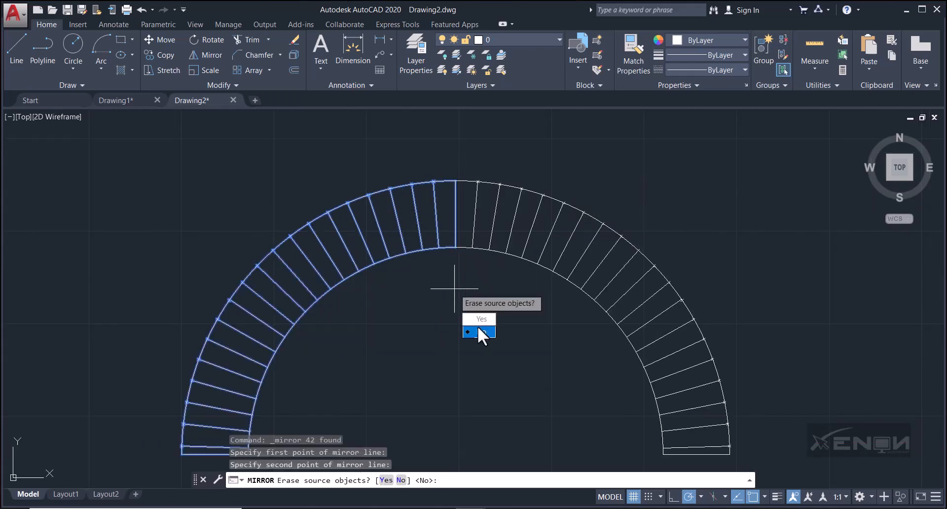
click(489, 333)
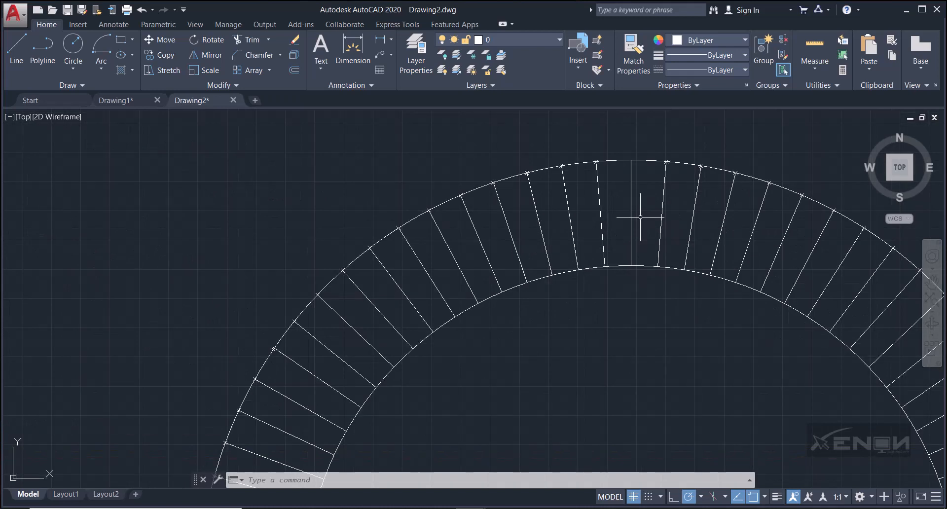
click(631, 215)
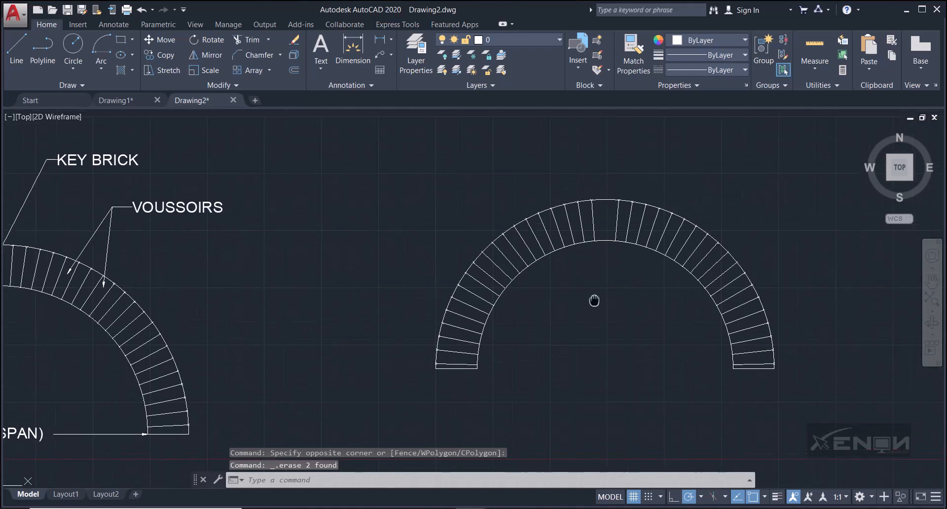
drag(595, 300, 610, 320)
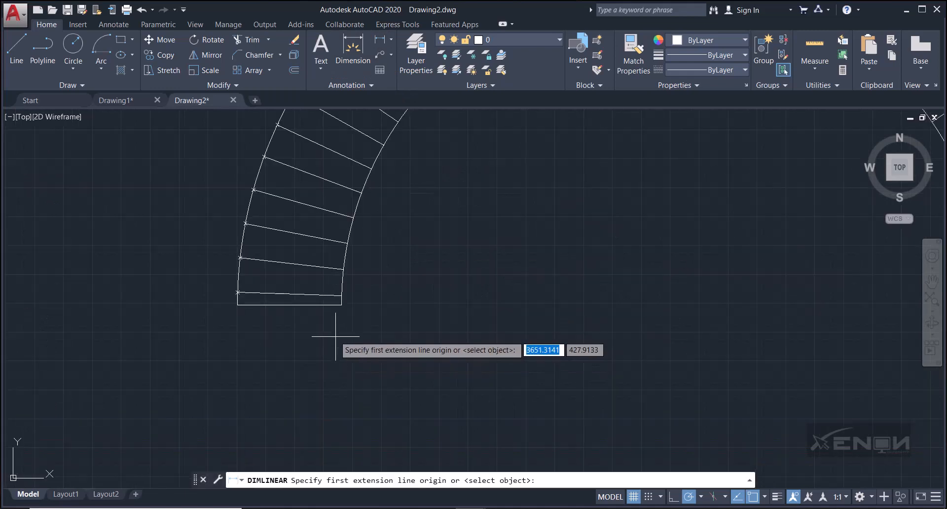
- Dimension the distance between the arch's left and right base corners, placed below the arch
click(603, 299)
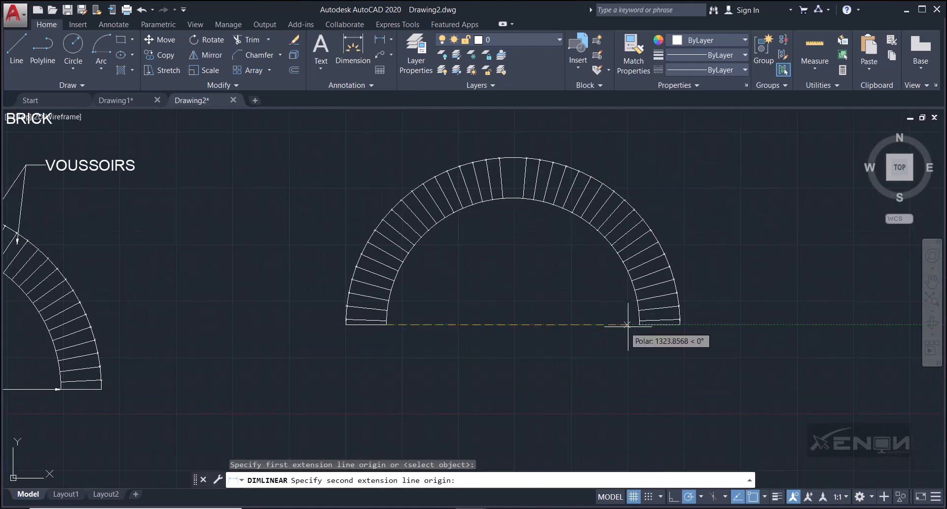
click(628, 324)
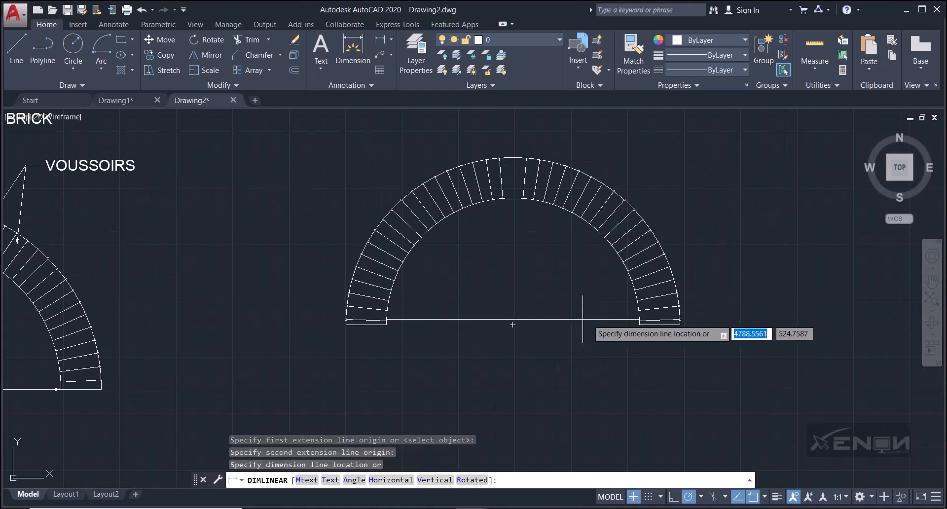
mouse_move(513, 326)
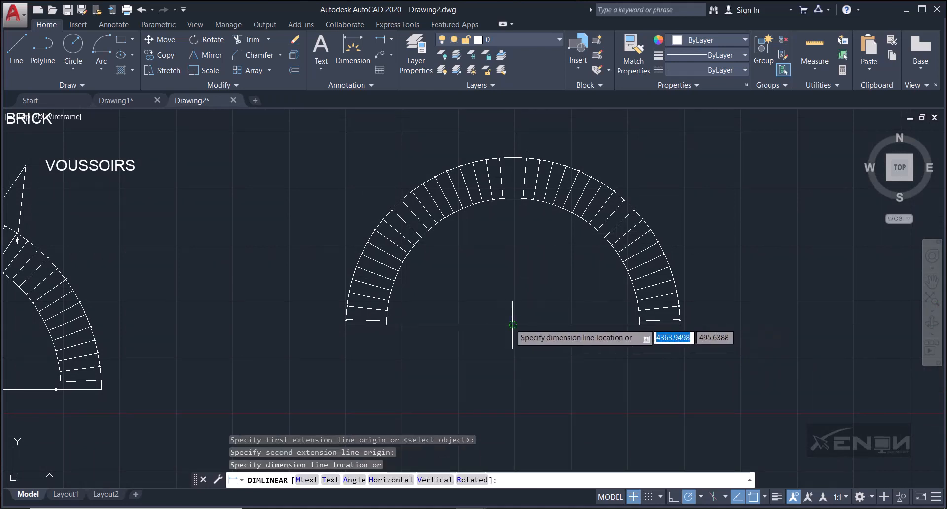
click(597, 328)
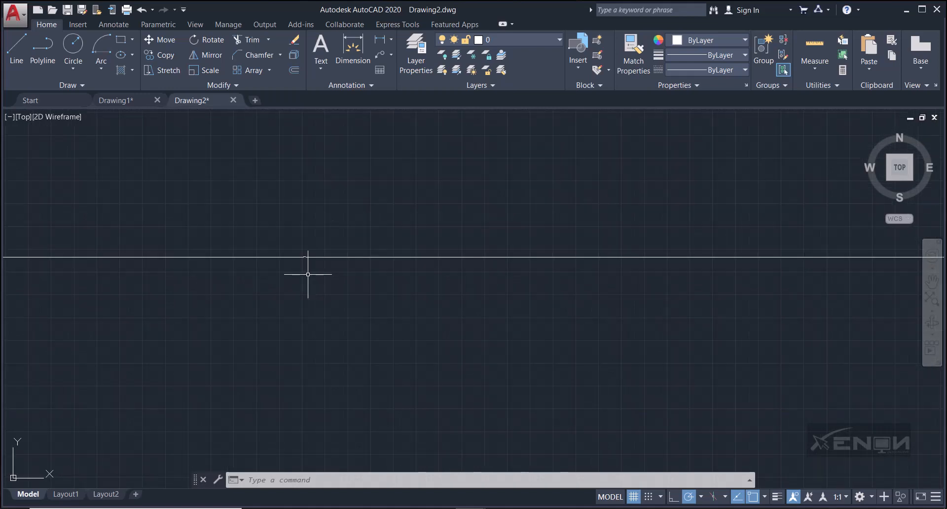
mouse_move(241, 240)
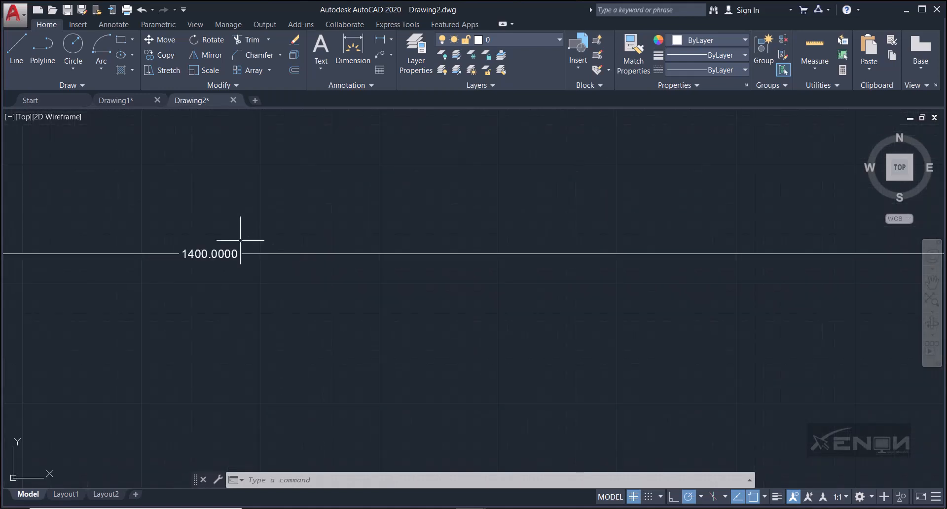
mouse_move(403, 233)
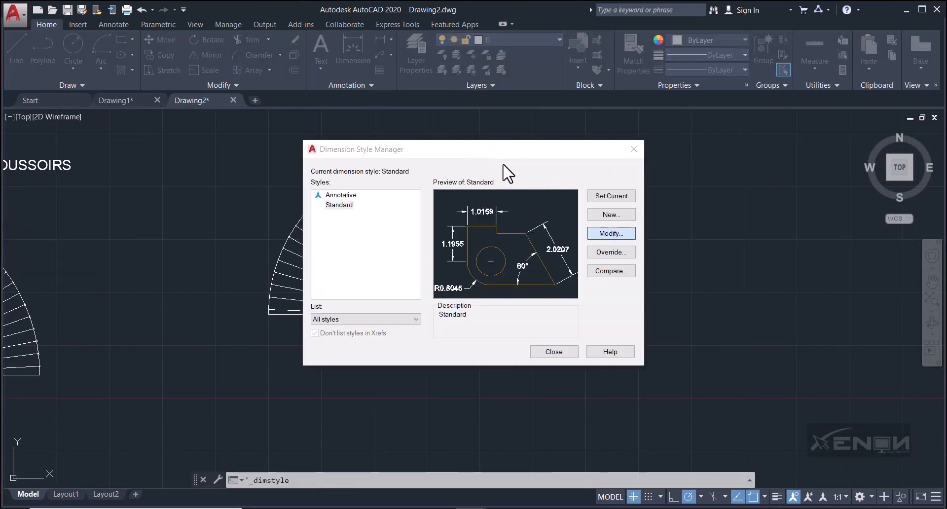
- Set the Standard dimension style's overall scale to 40
click(610, 233)
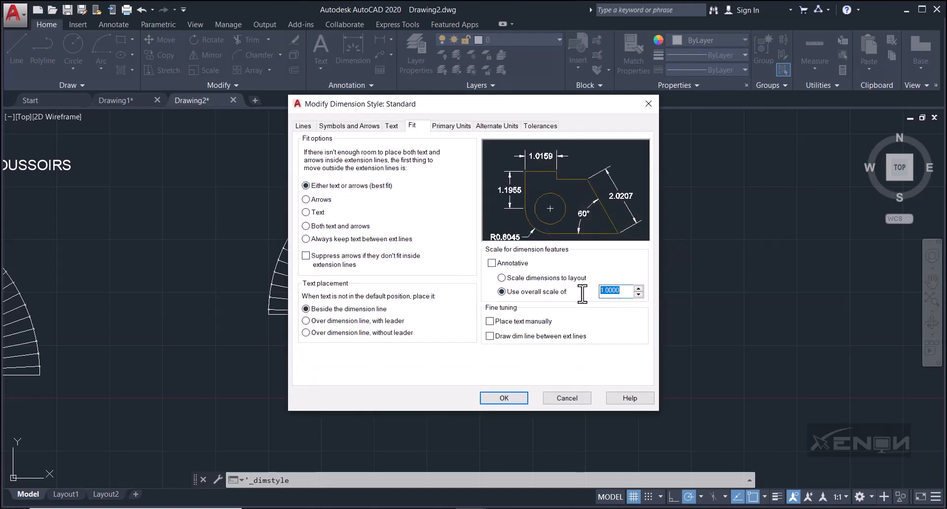
mouse_move(581, 293)
text(40)
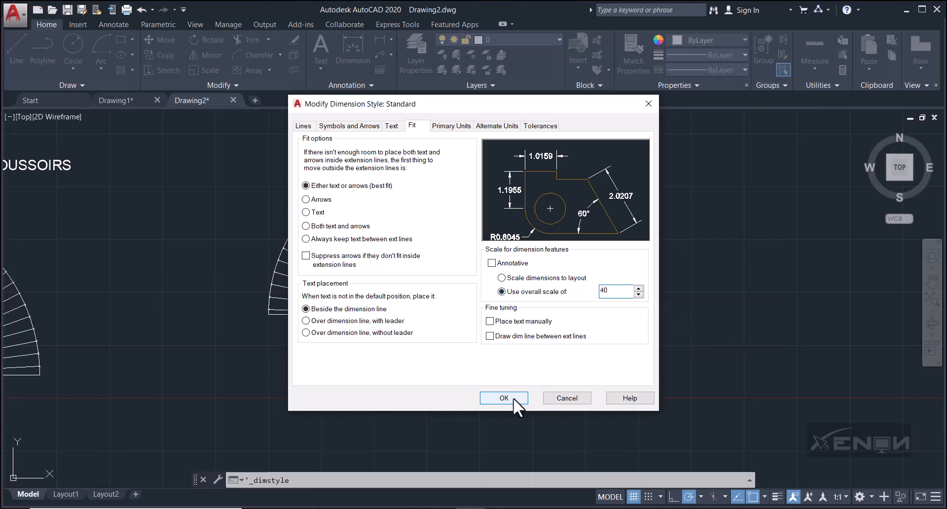
click(504, 398)
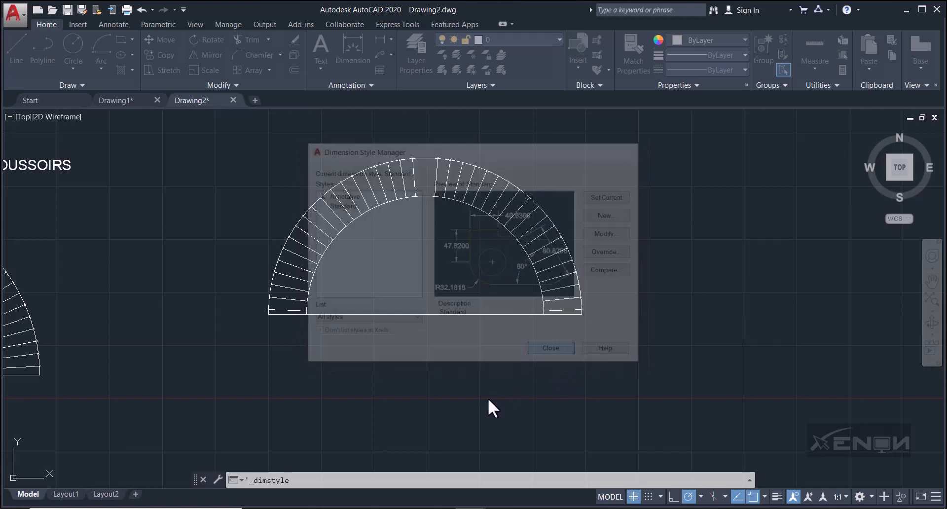
click(550, 348)
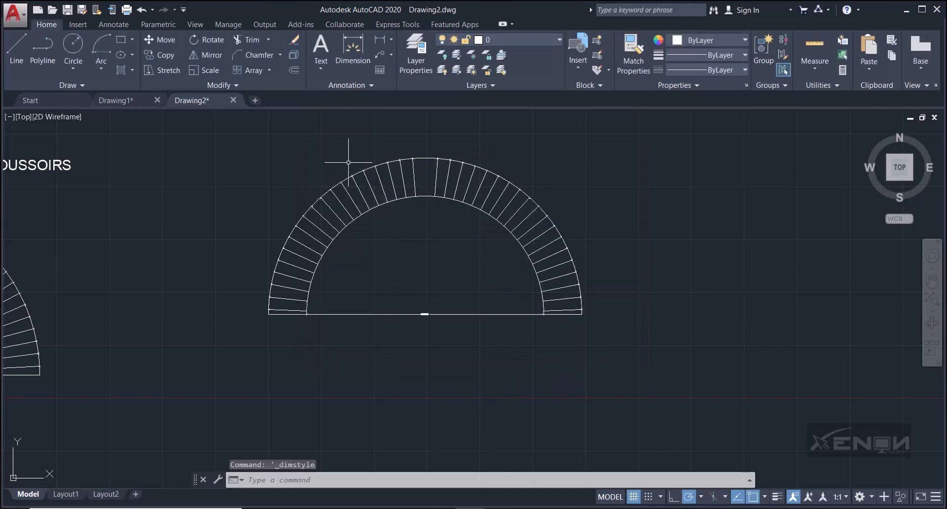
- Raise the Standard dimension style's overall scale to 80
click(347, 85)
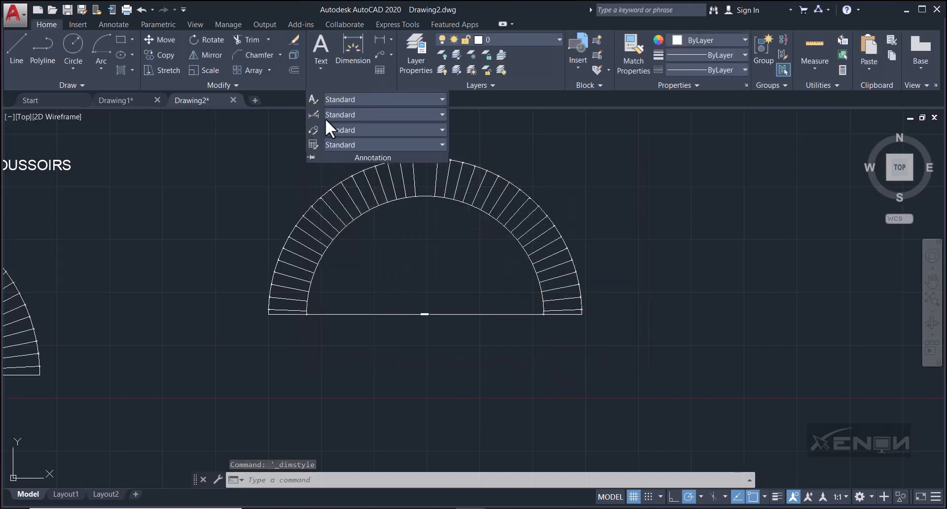
click(402, 301)
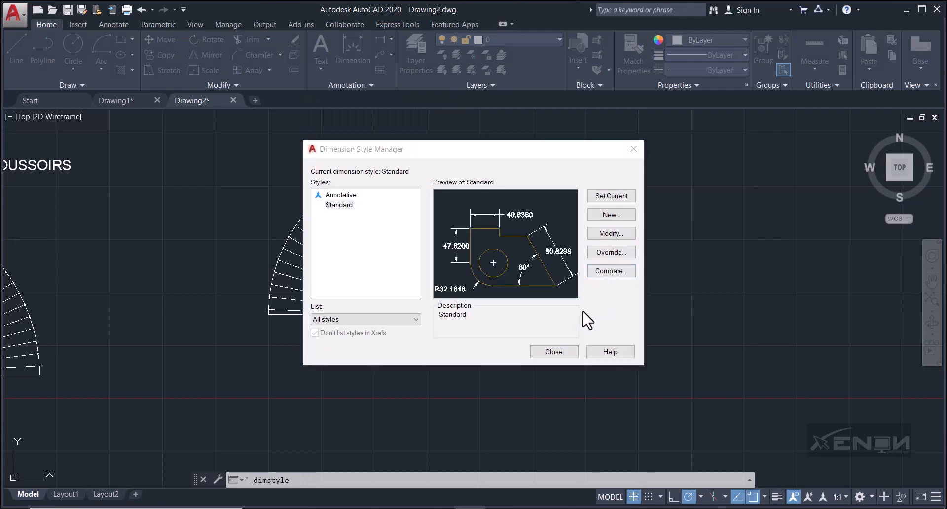
click(611, 233)
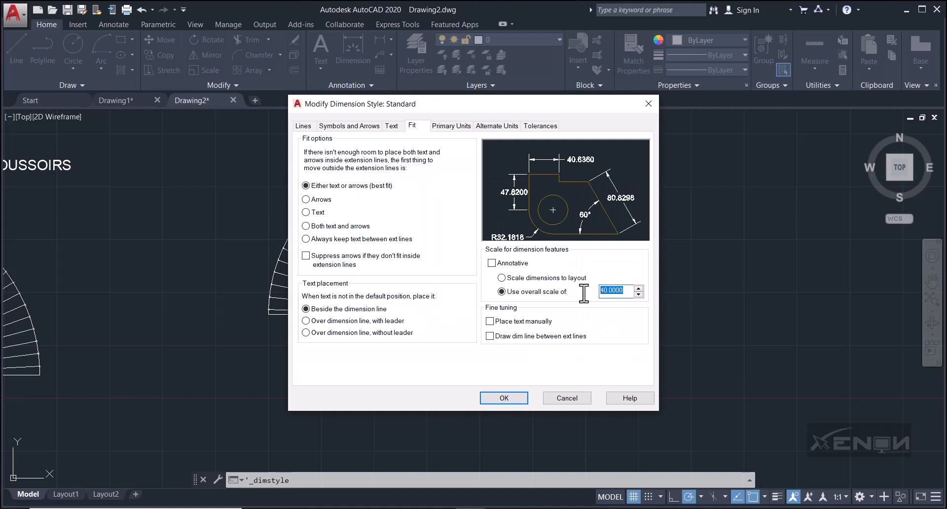
text(80)
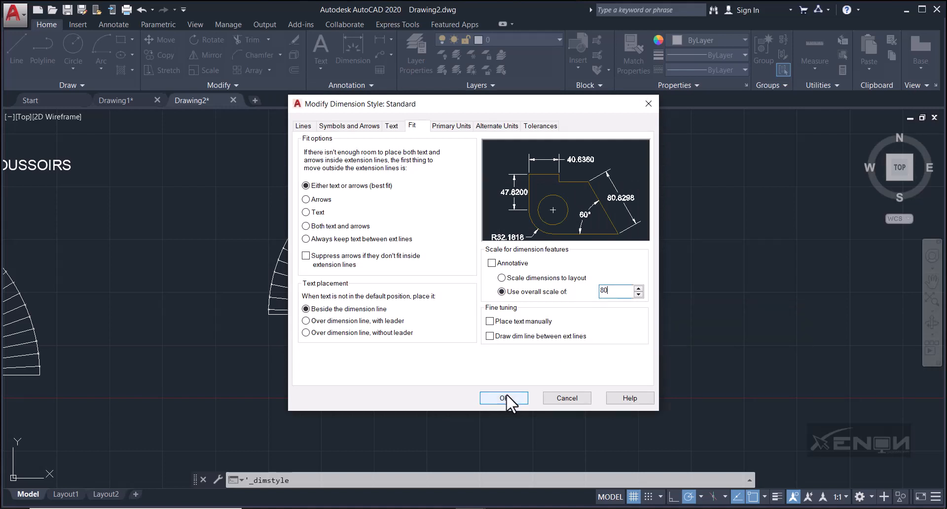
mouse_move(496, 317)
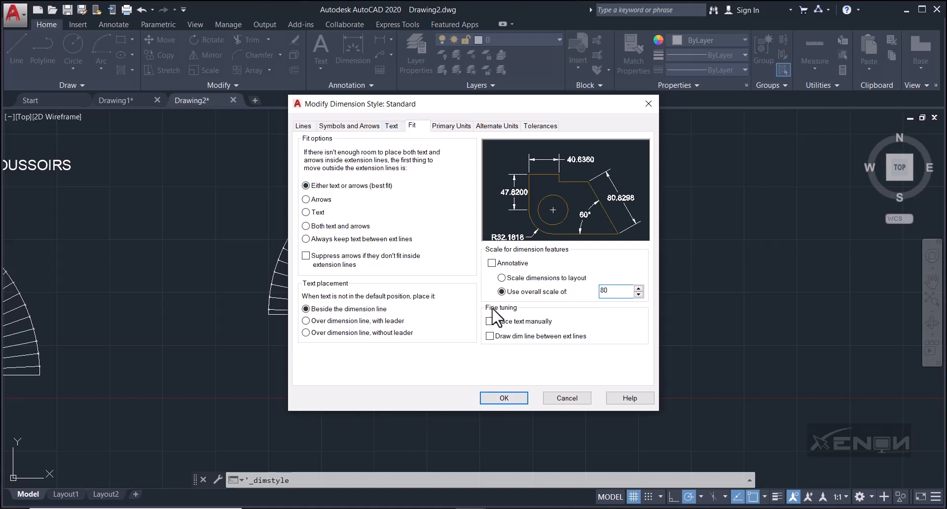
click(503, 398)
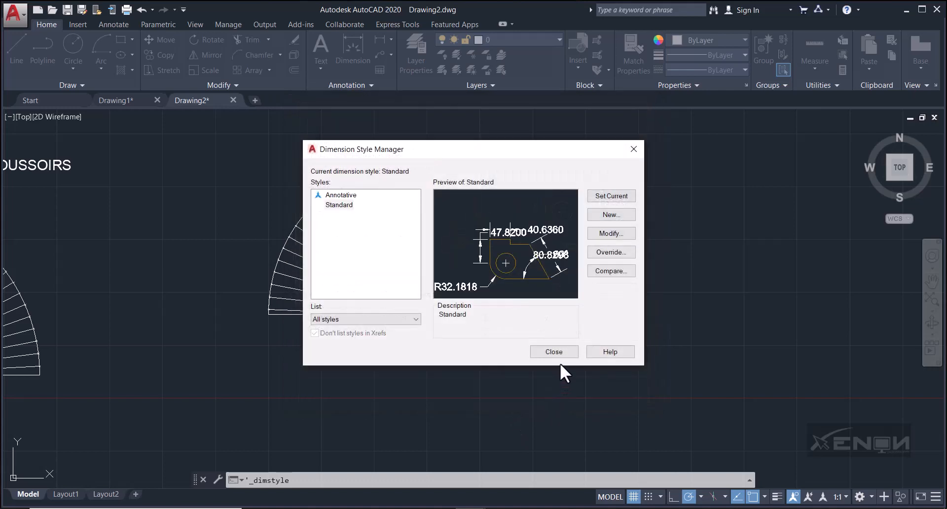
click(552, 351)
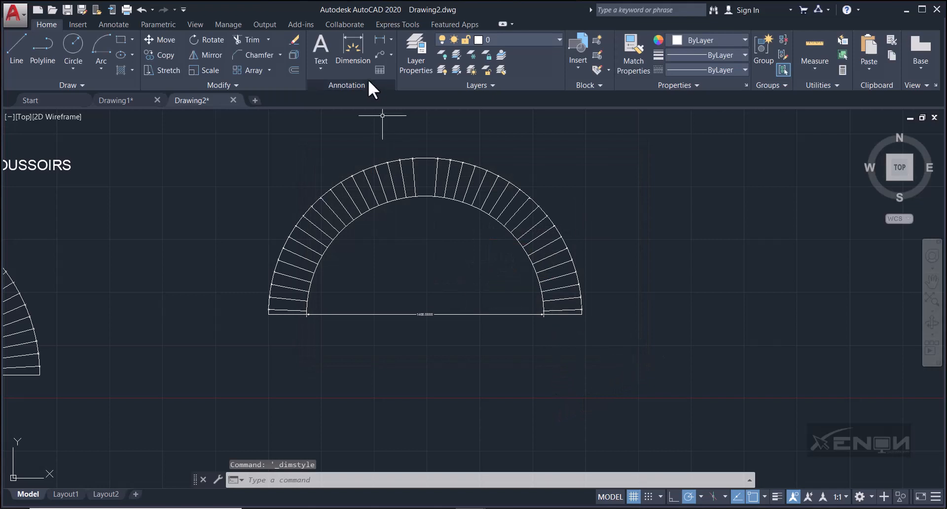
- Raise the Standard dimension style's overall scale to 160
click(346, 85)
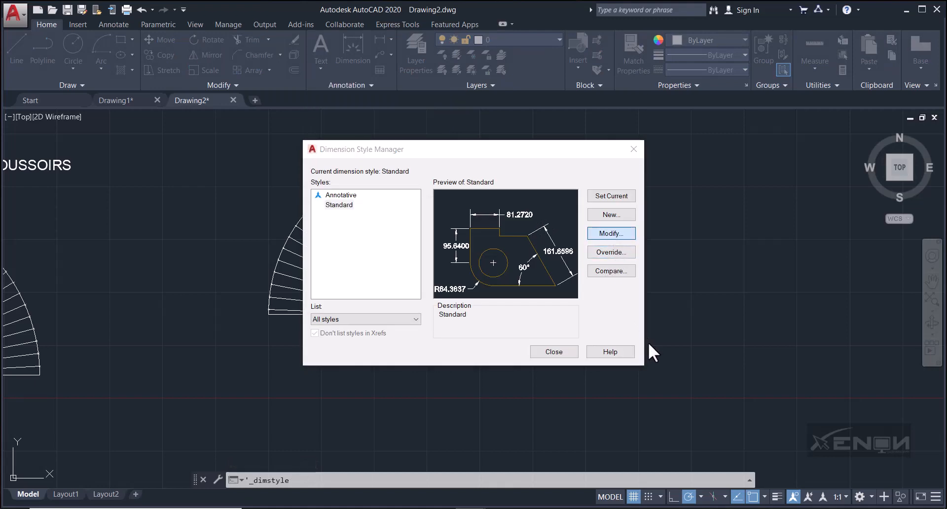
click(610, 234)
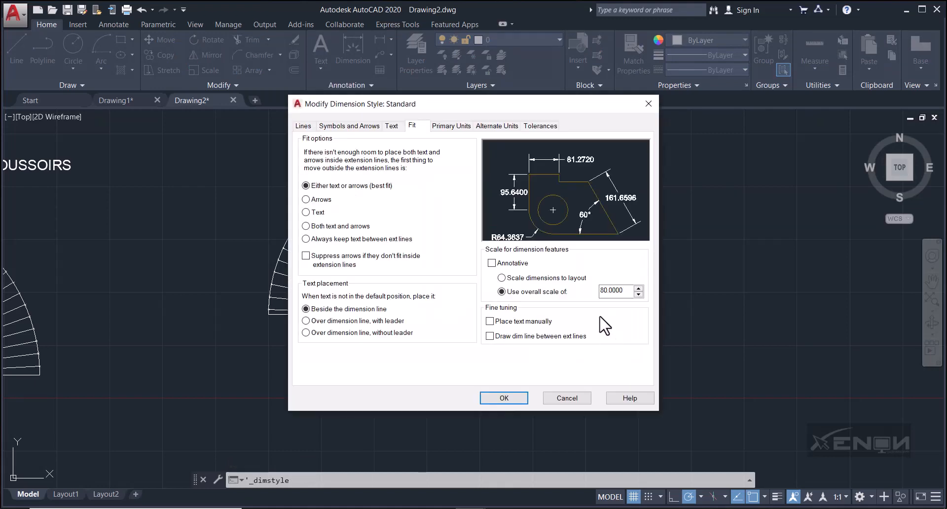
text(160)
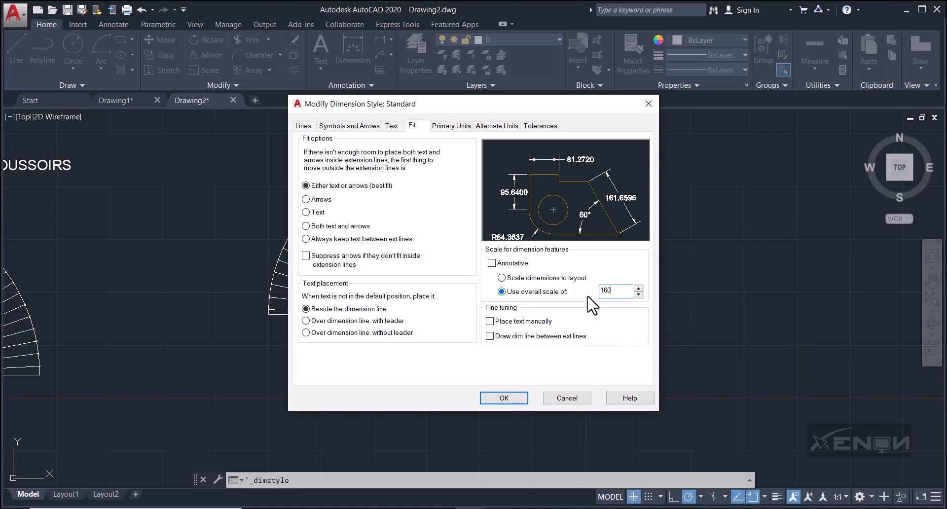
click(503, 398)
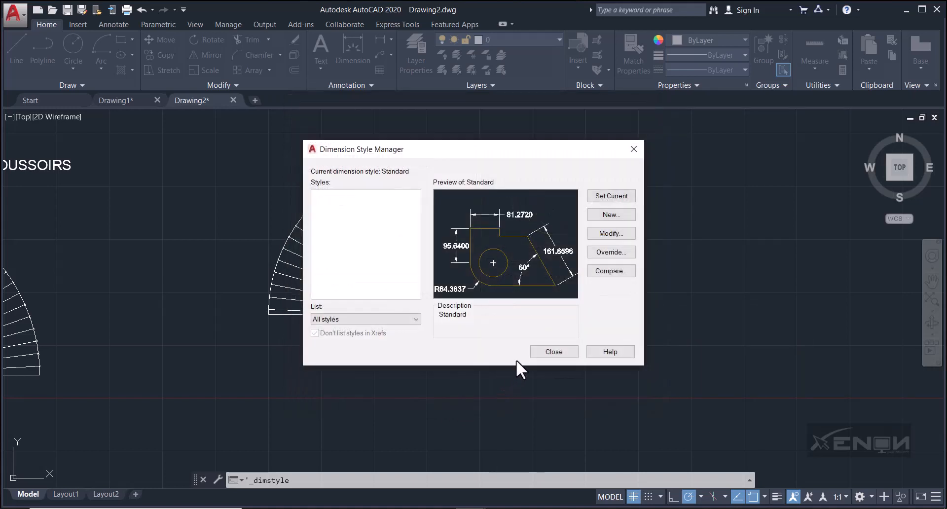
click(553, 352)
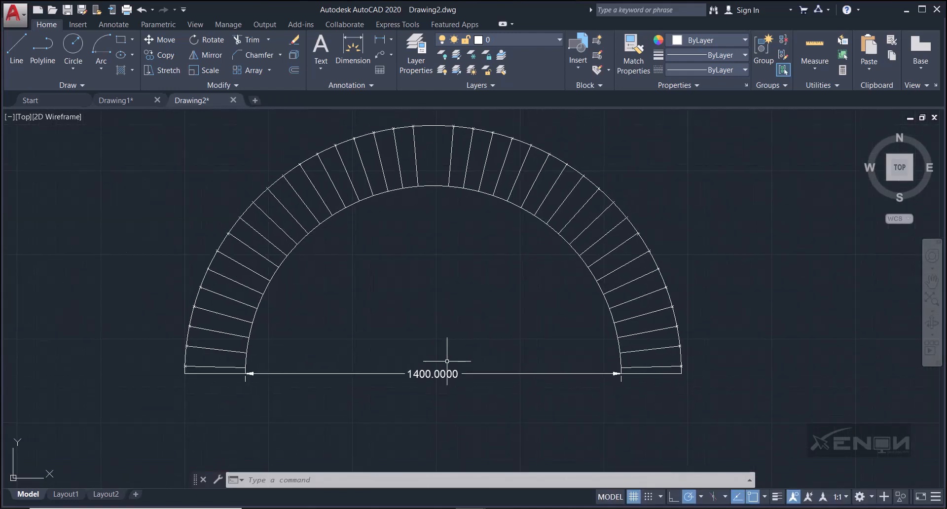
mouse_move(469, 358)
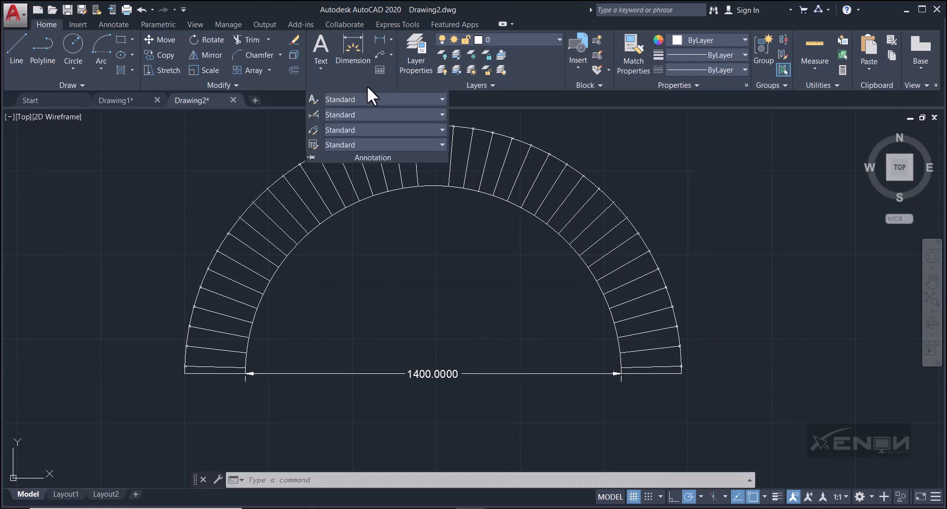
- Give the Standard dimension style an overall scale of 180 and precision 0
click(373, 158)
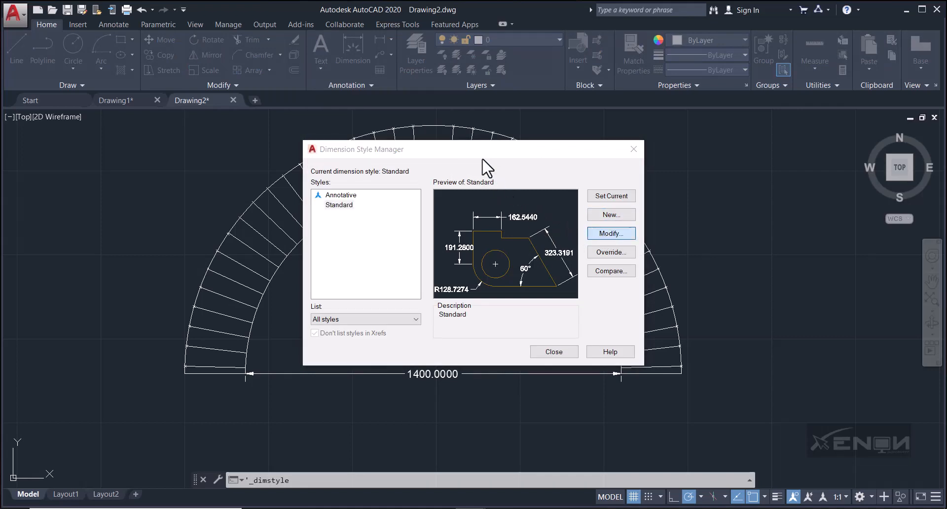
click(611, 233)
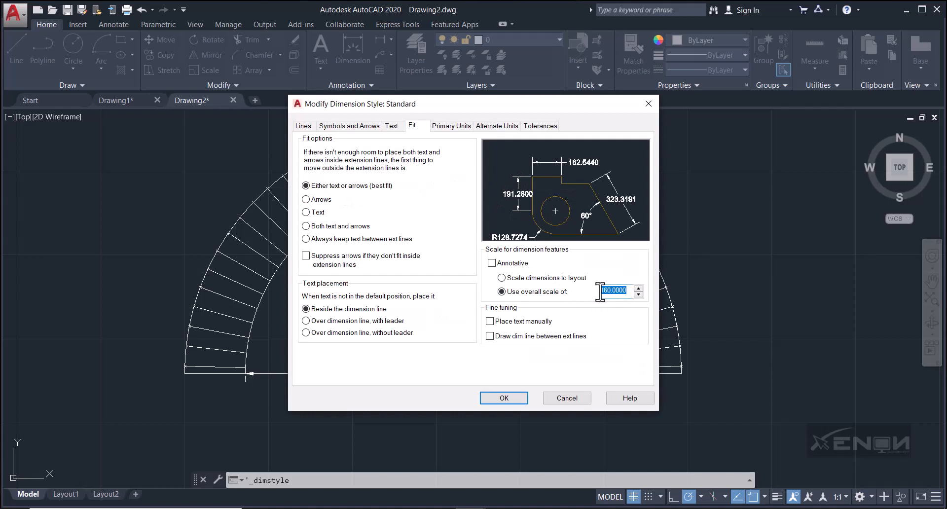
text(180)
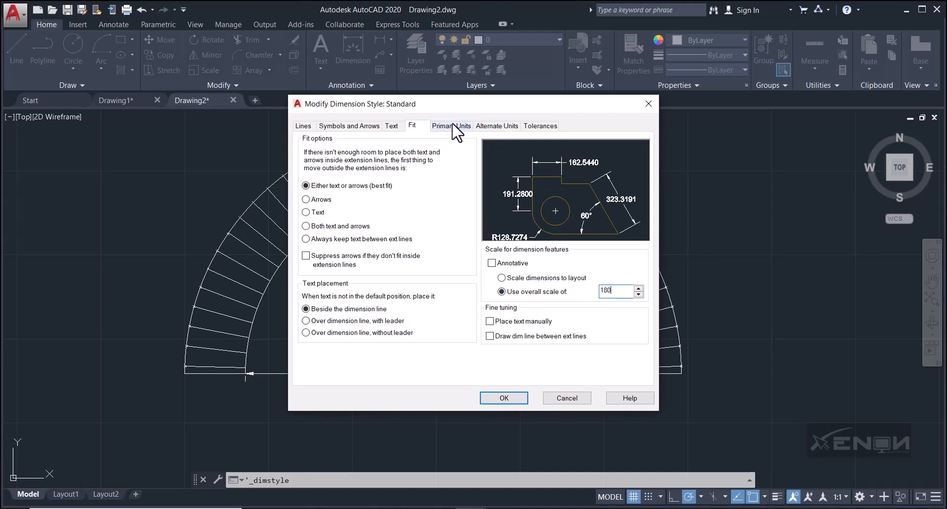
click(450, 126)
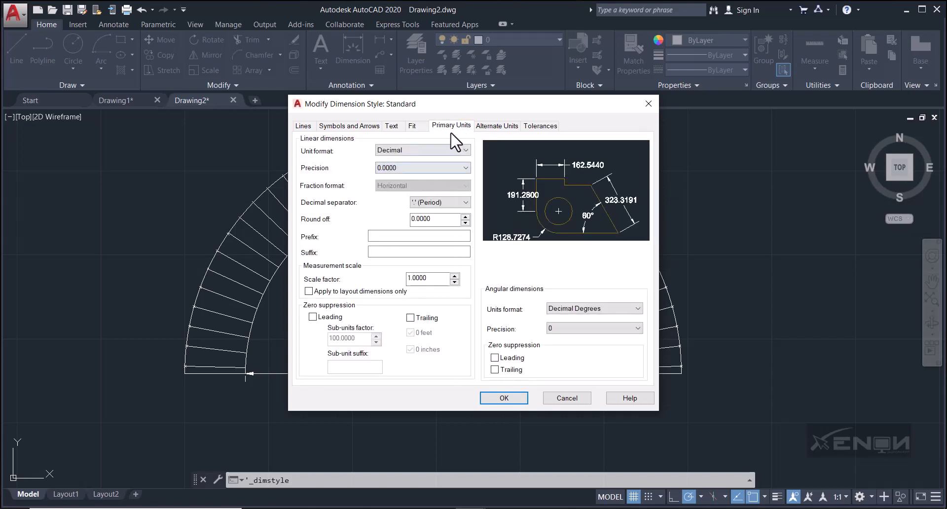
mouse_move(431, 187)
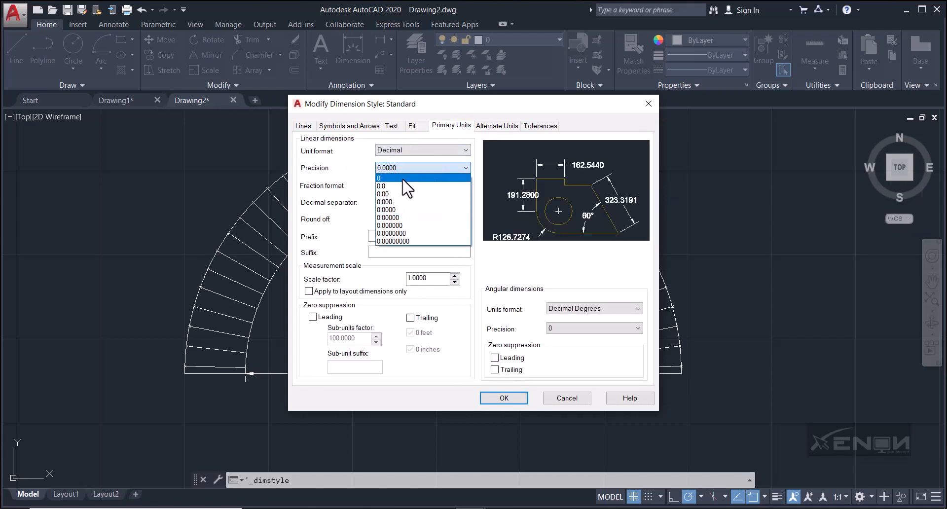
click(504, 398)
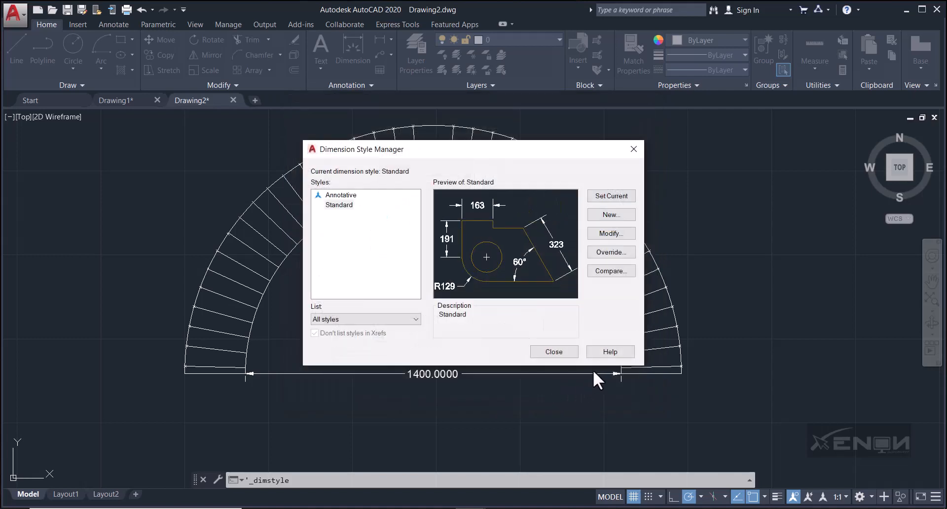
click(552, 351)
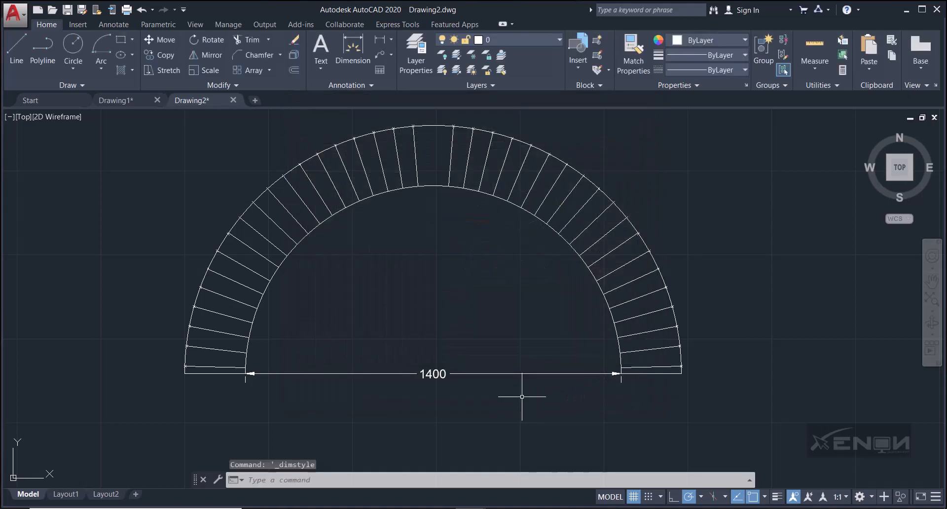
mouse_move(439, 319)
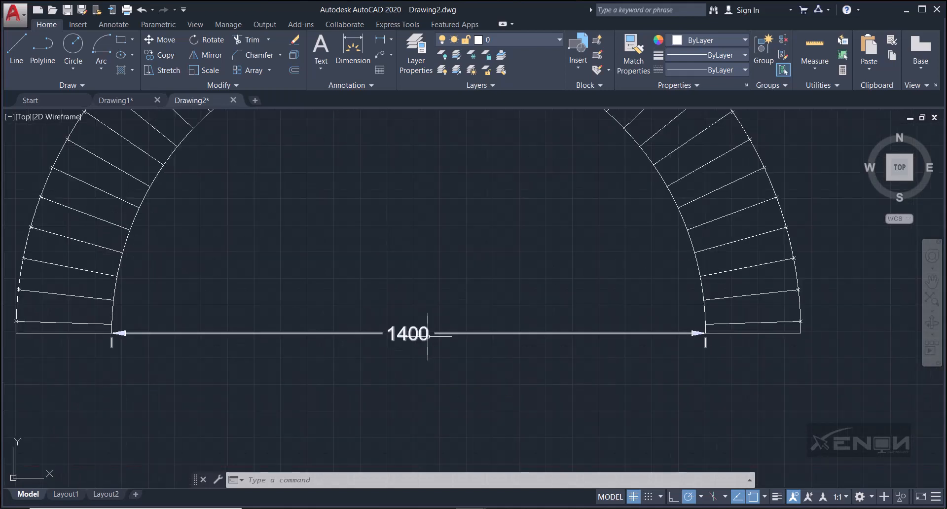
- Edit the span dimension's text to read '1400 (SPAN)'
click(408, 333)
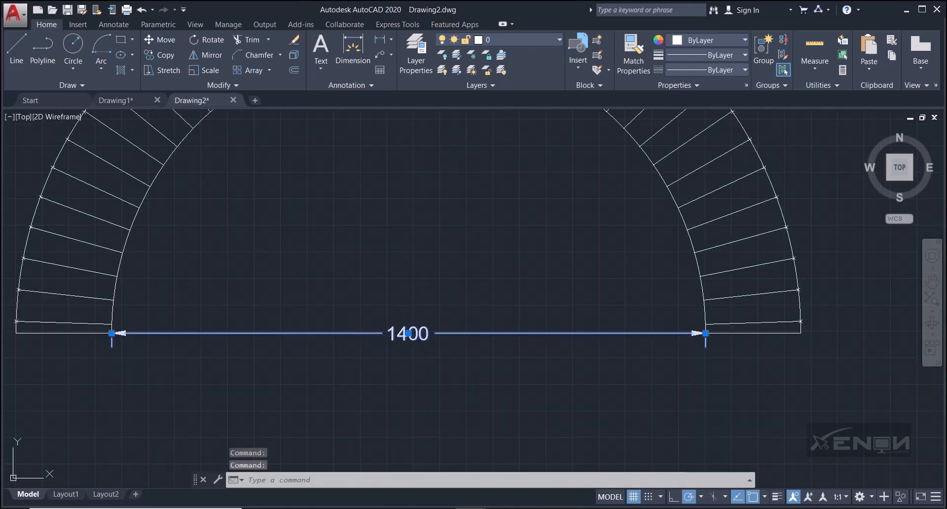
double_click(408, 334)
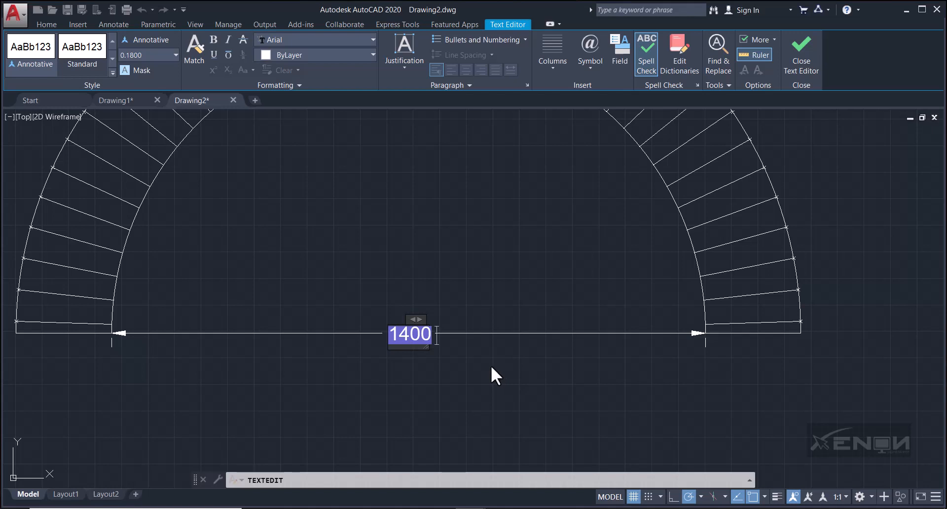
text(())
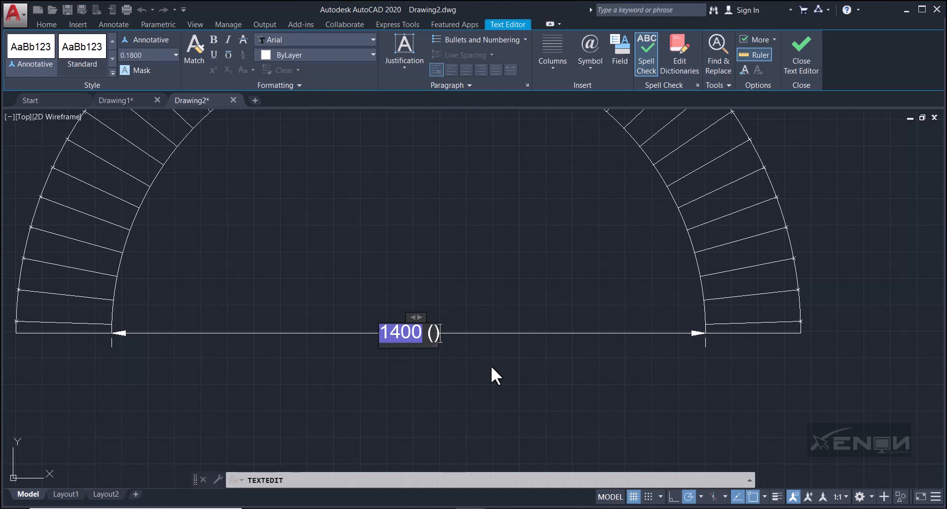
text(S)
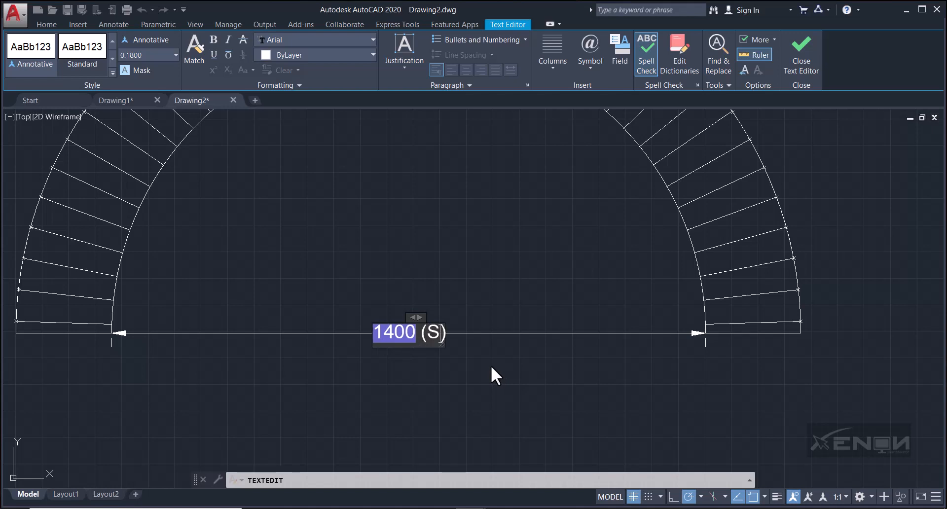
text(PAN)
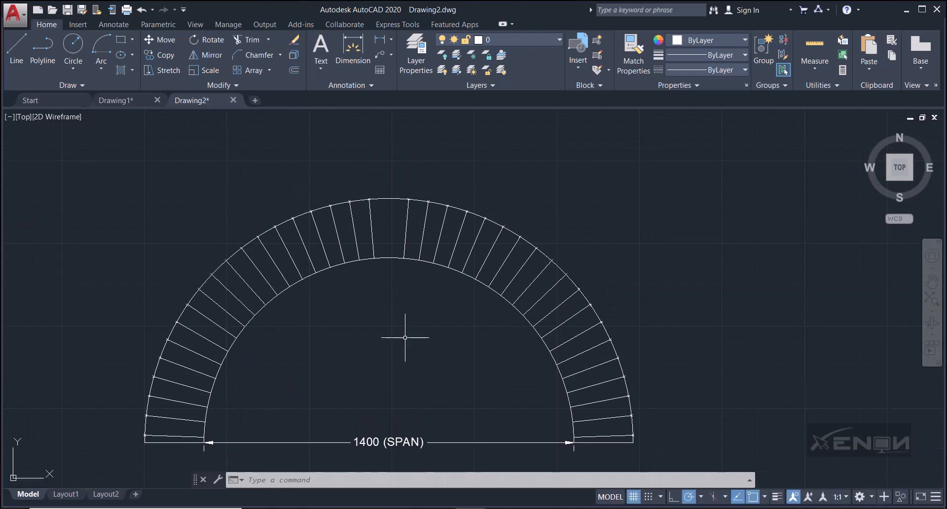
mouse_move(420, 282)
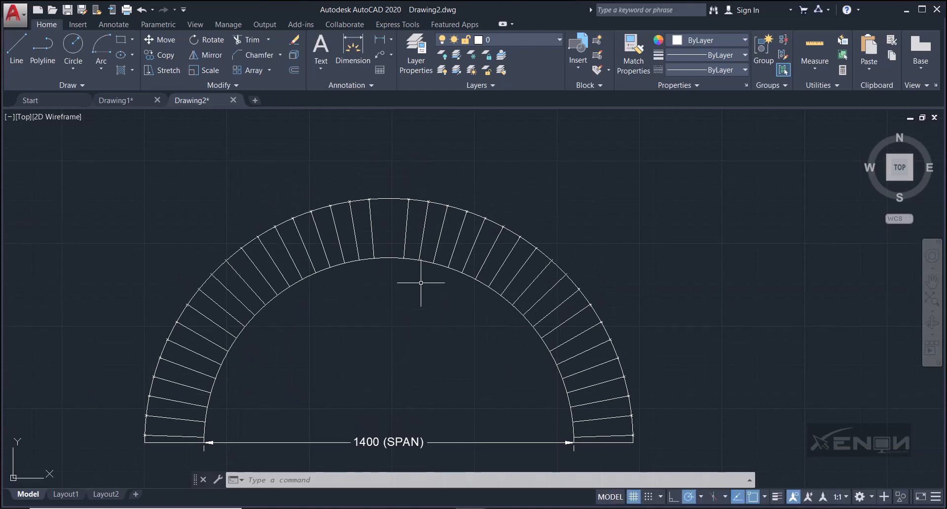
mouse_move(411, 100)
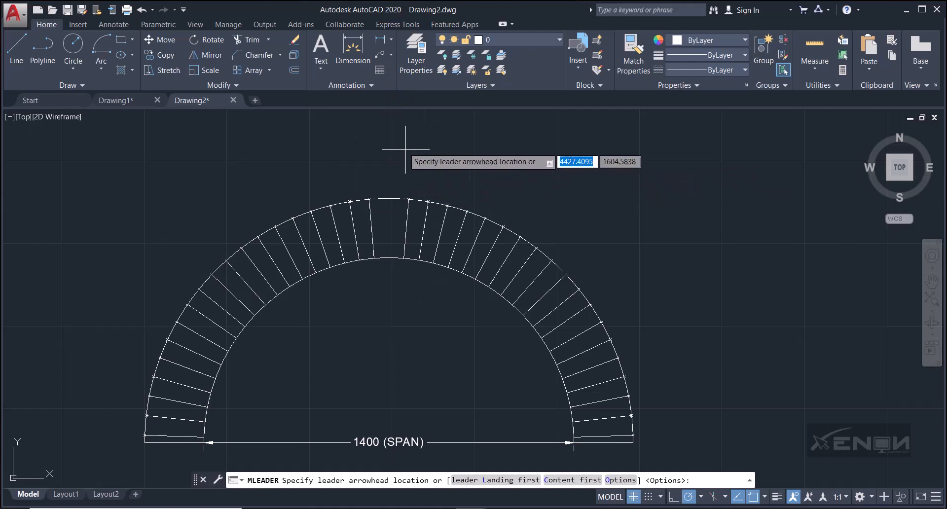
mouse_move(382, 55)
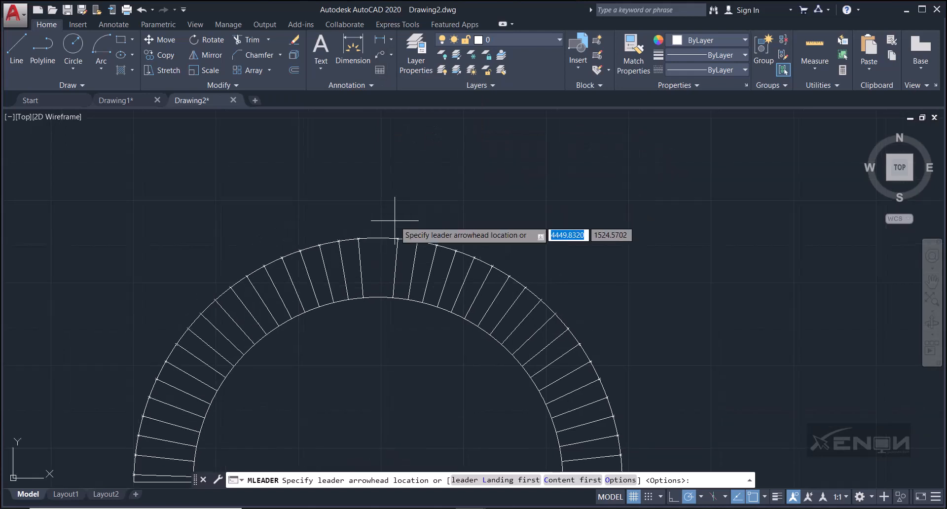
- Add a multileader from the keybrick to a landing above it, labelled KEY BRICK
click(393, 215)
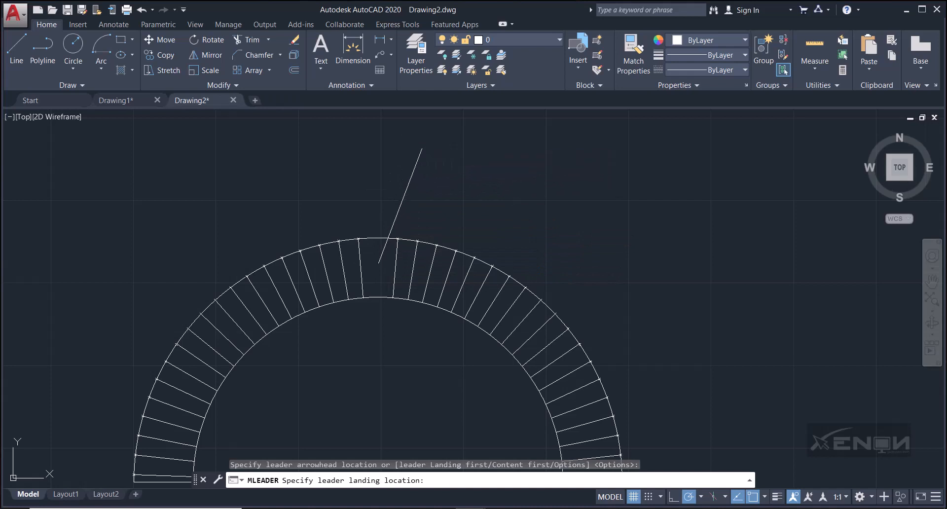
click(427, 142)
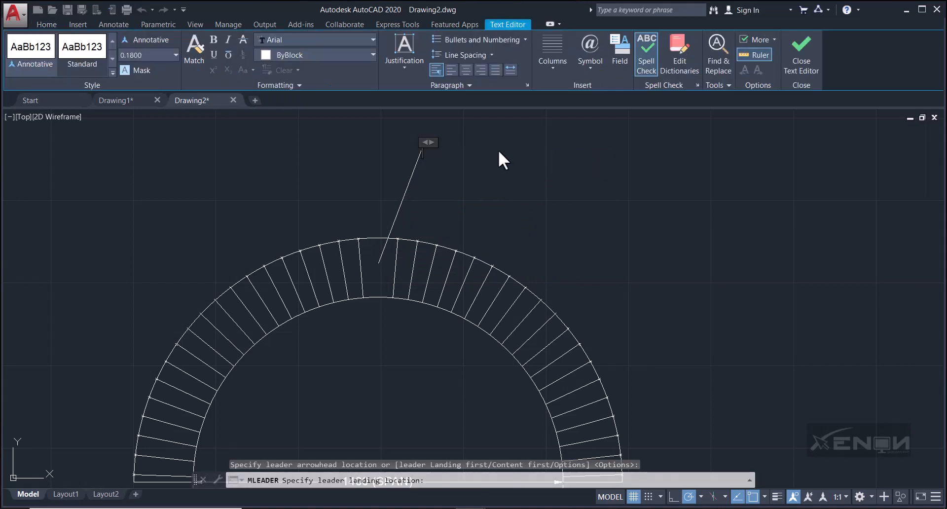
text(KEY B)
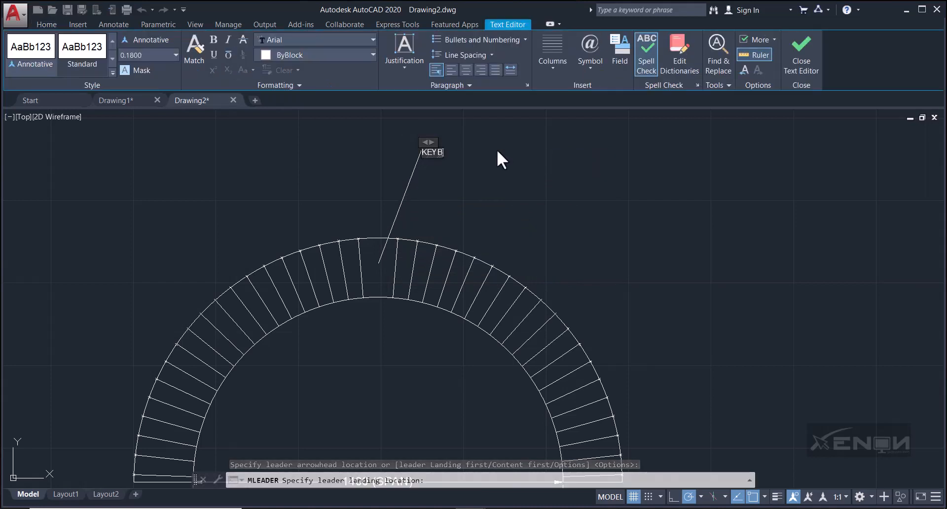
text(RICK)
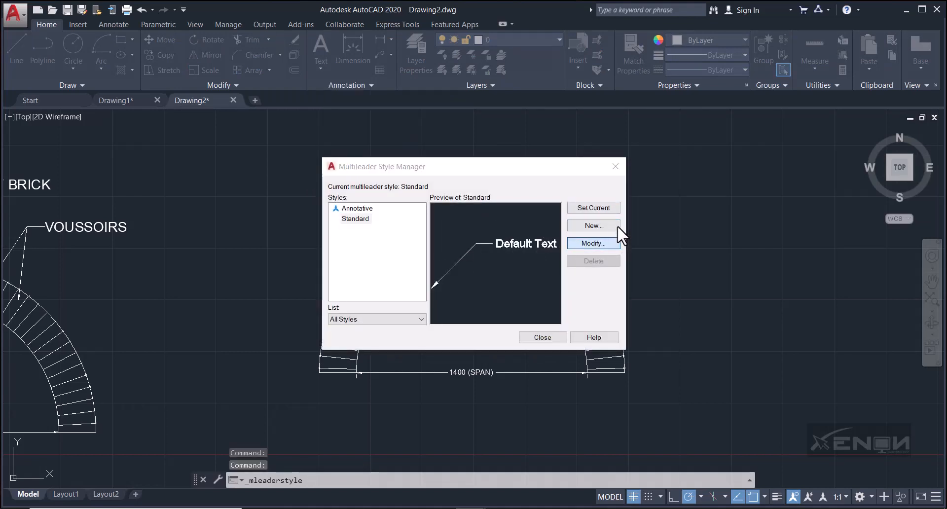
- Set the Standard multileader style's scale to 160
click(593, 243)
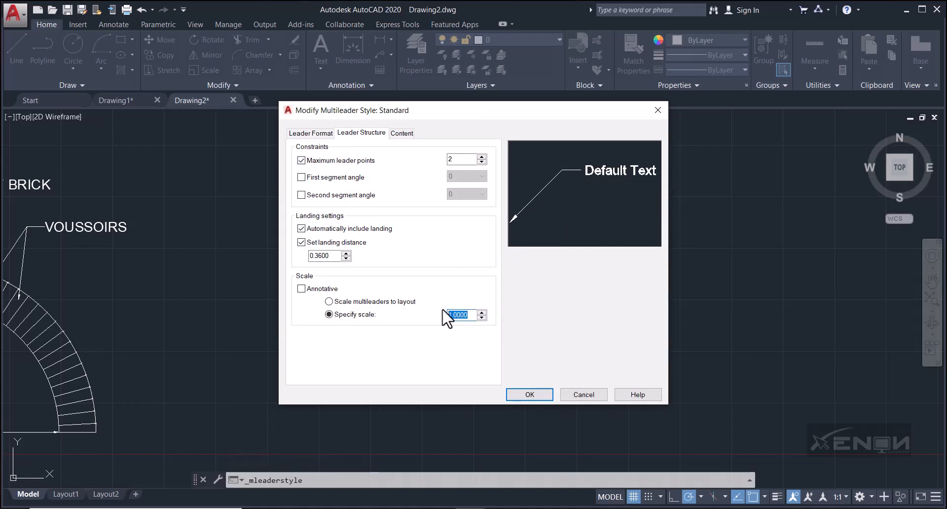
text(160)
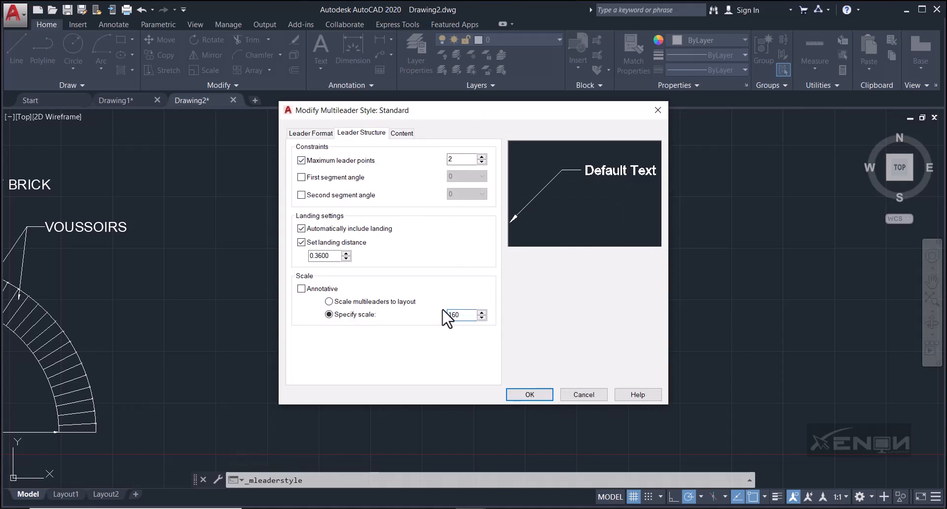
click(528, 394)
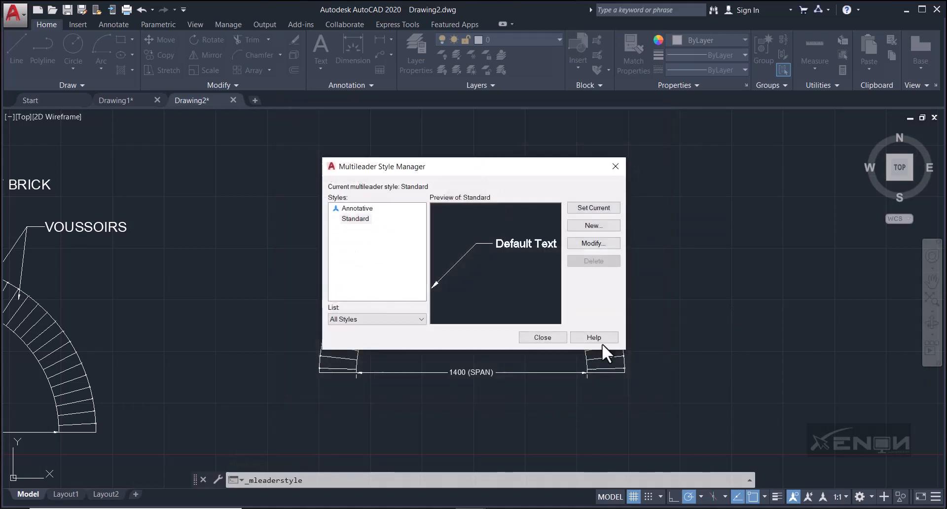
click(542, 337)
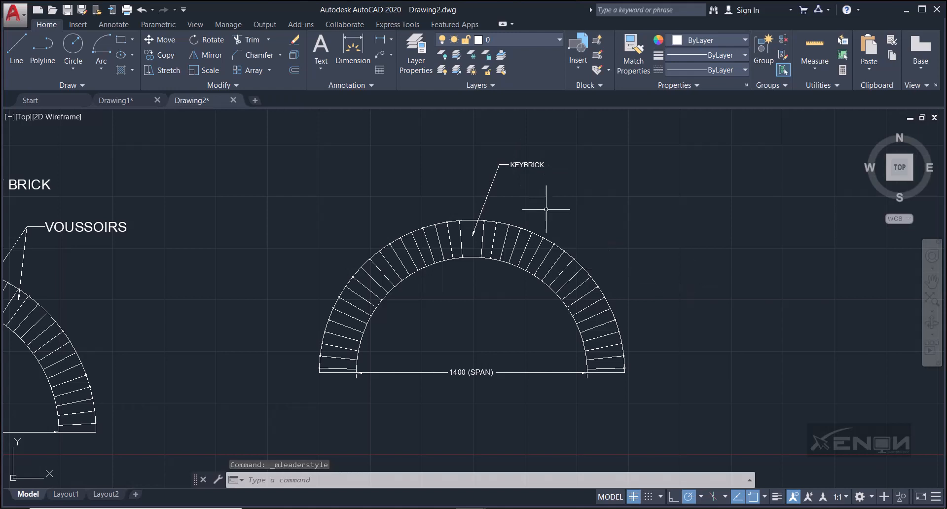
mouse_move(538, 274)
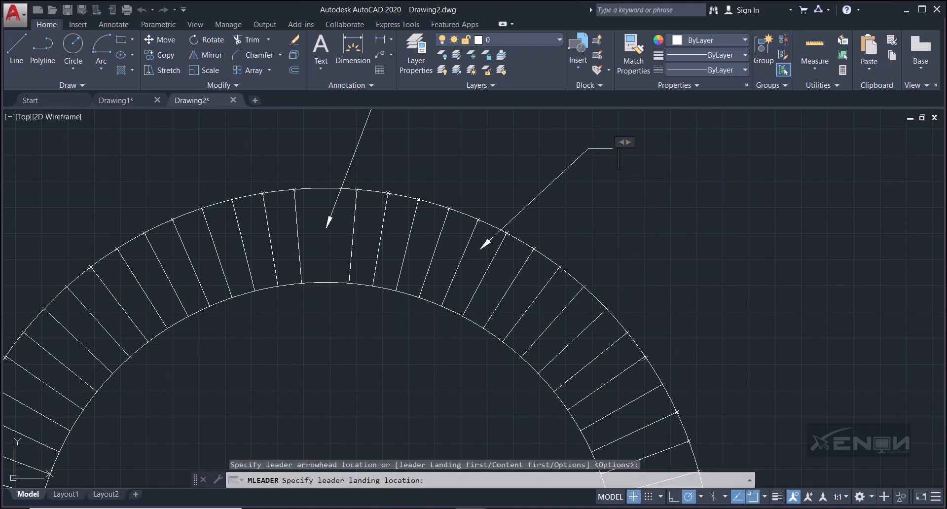
- Add a VOUSSOIRS multileader with a second arrow, then an EXTRADOS multileader
text(VOUSSOIRS)
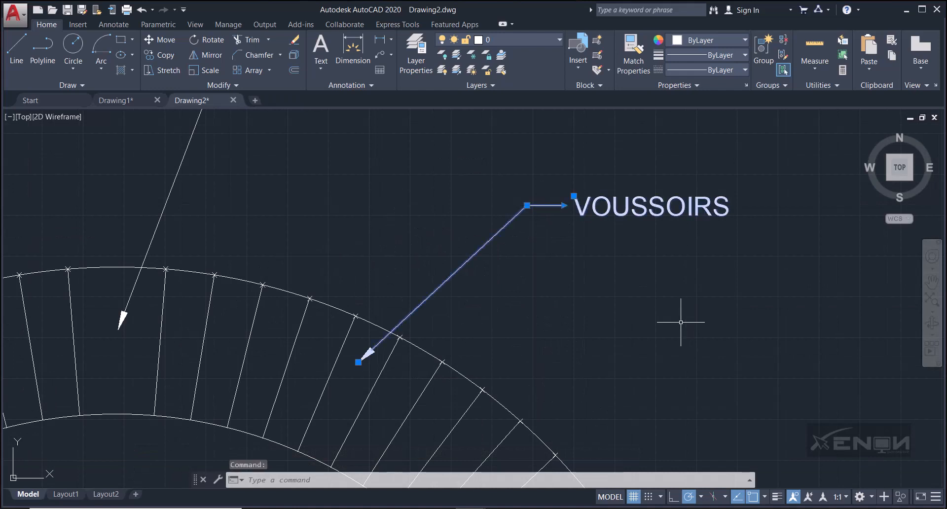
mouse_move(535, 210)
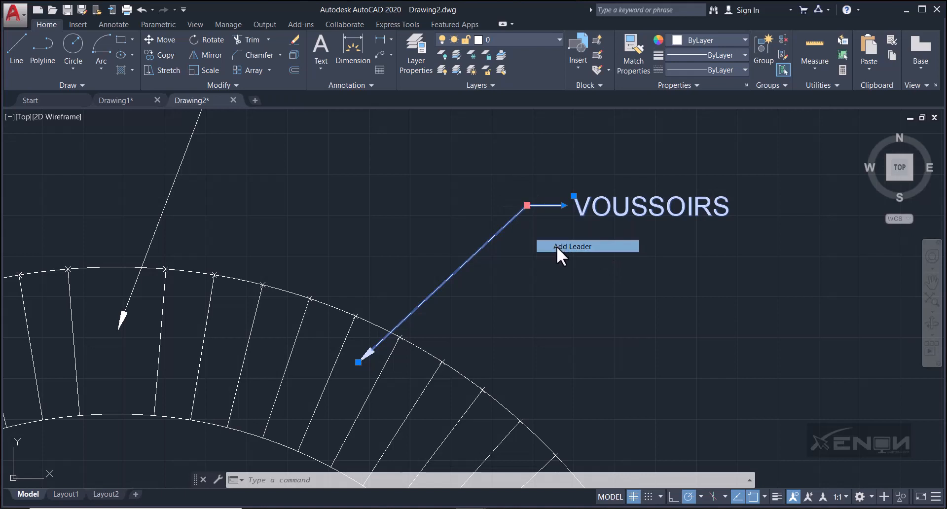
click(572, 246)
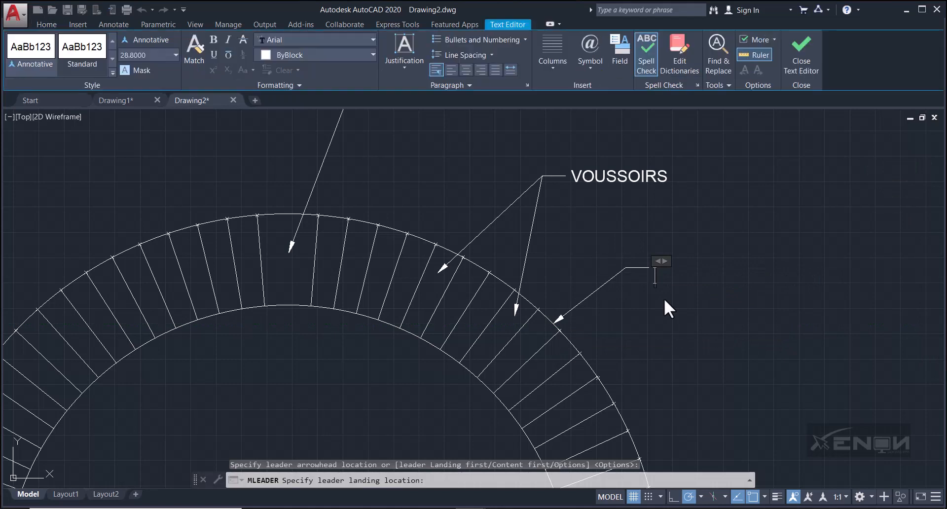
text(EXTRAD)
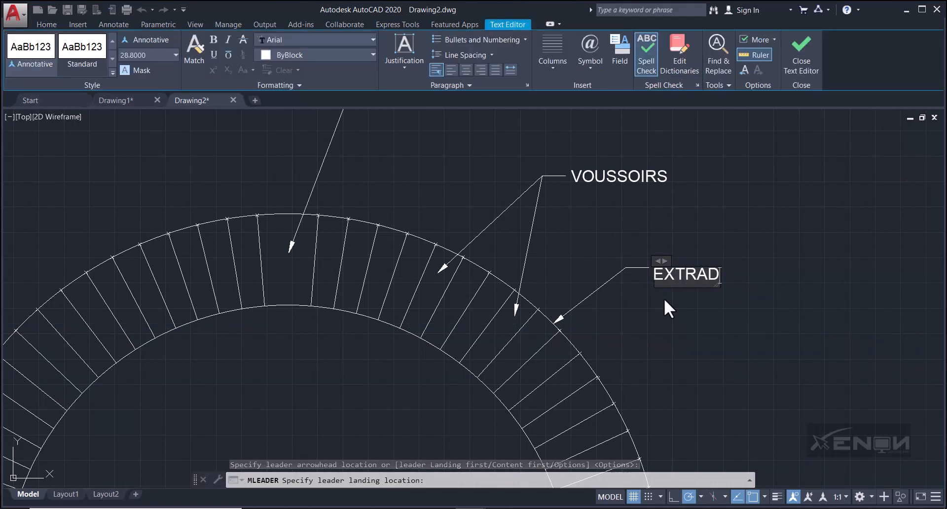
text(OS)
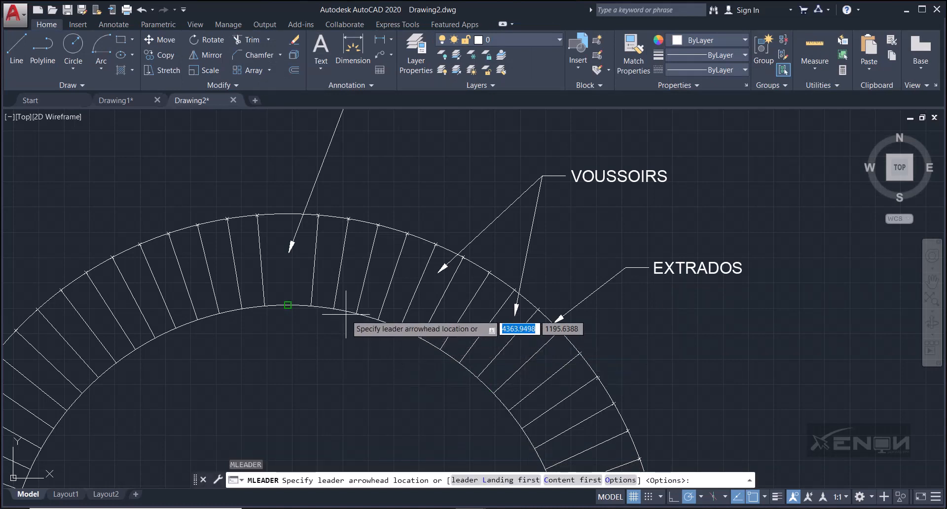
mouse_move(287, 305)
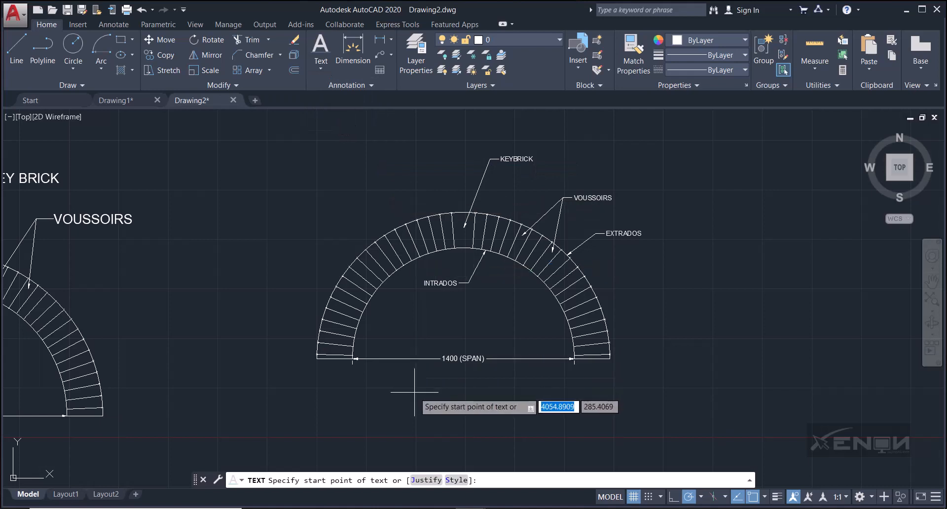
- Place single-line text of height 5 below the span dimension, typing SEMI-CIRCULAR ARCH
click(414, 385)
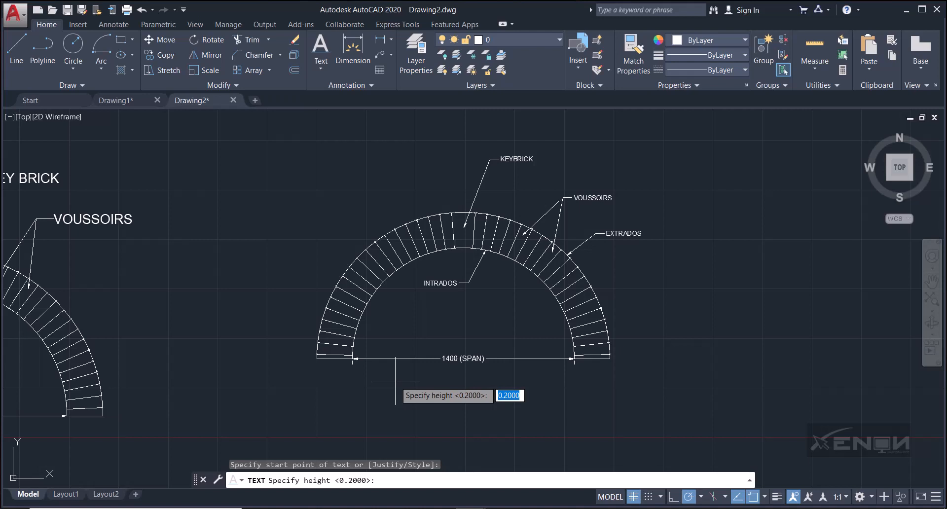
text(5)
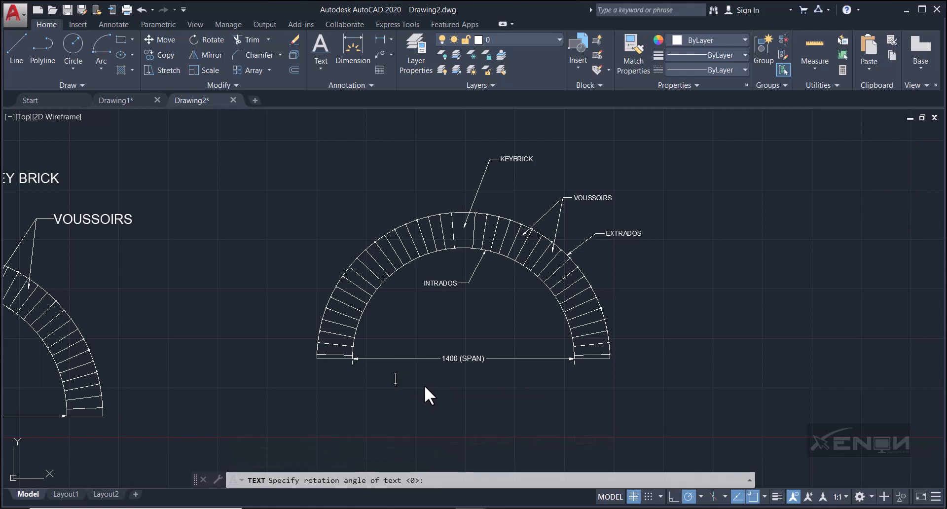
text(SEMI)
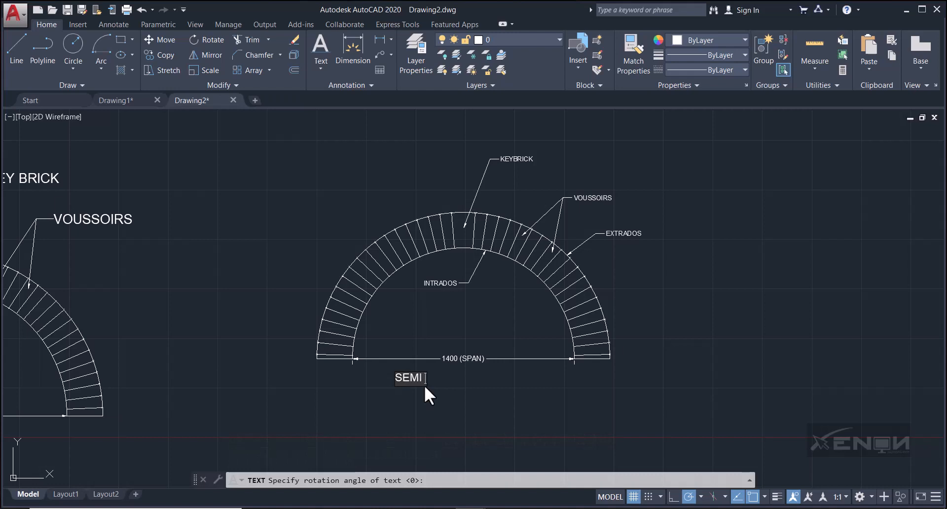
text(C)
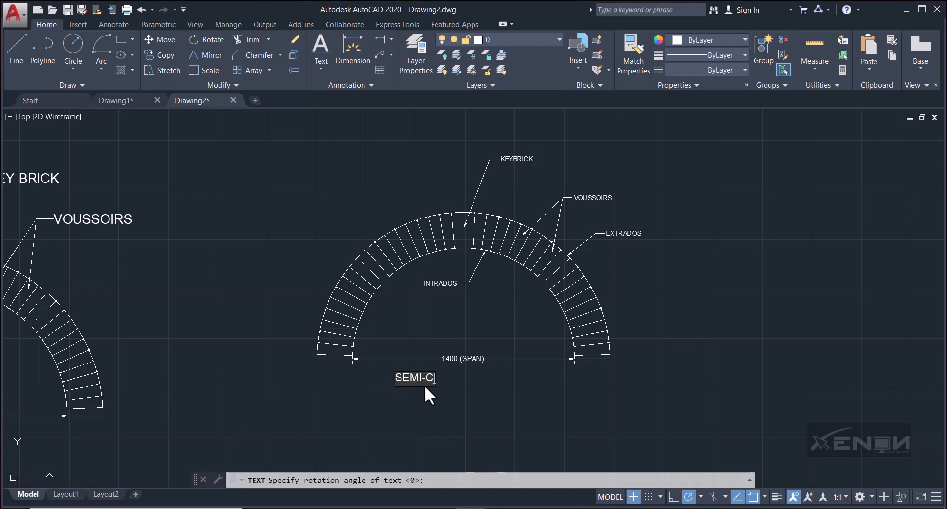
text(IRCULAR ARC)
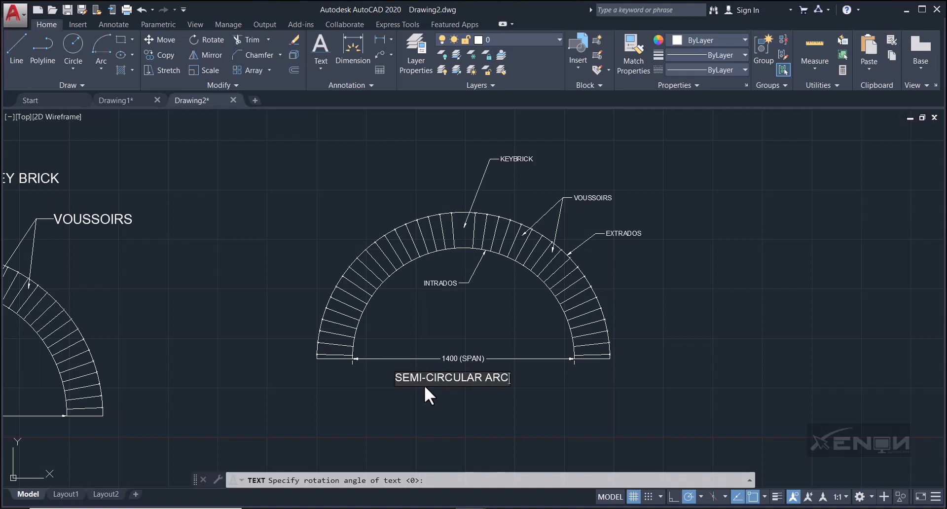
text(H)
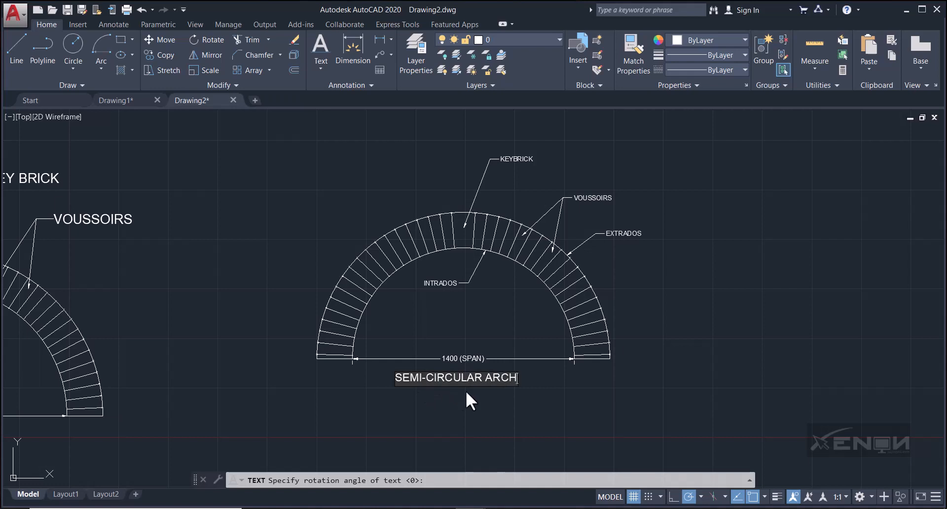